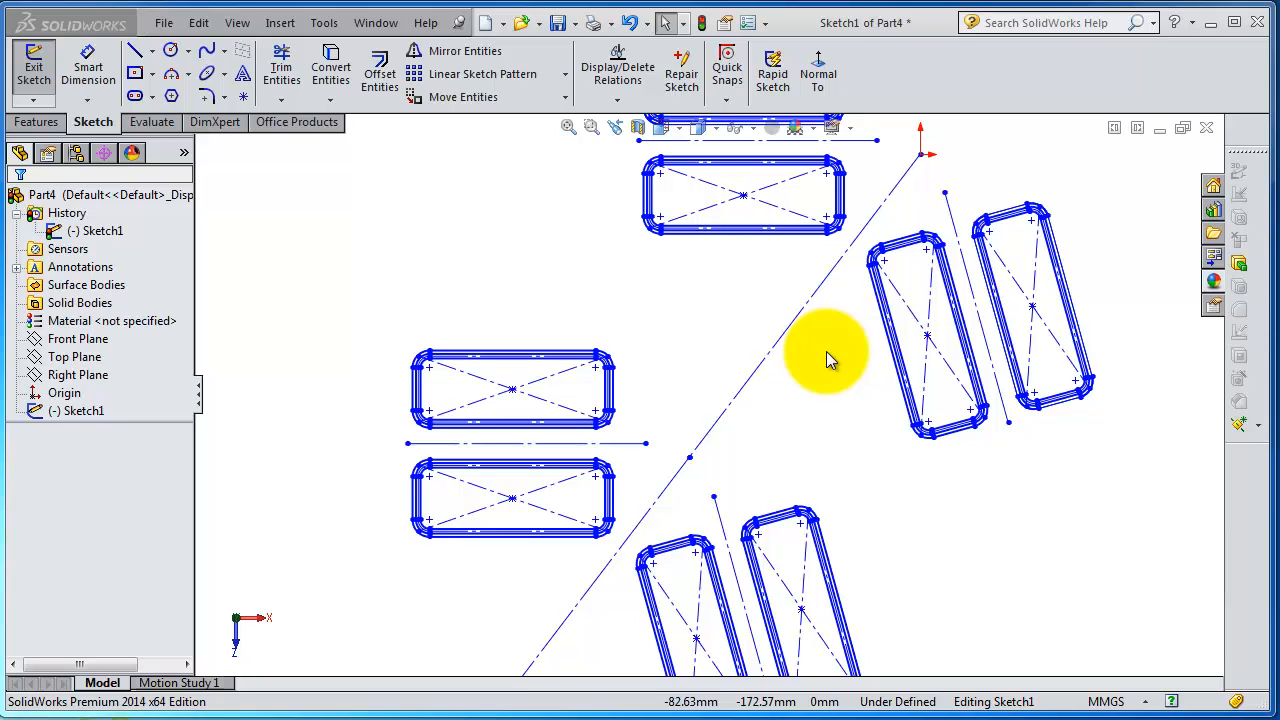
{"action": "mouse_move", "coordinate": [564, 190]}
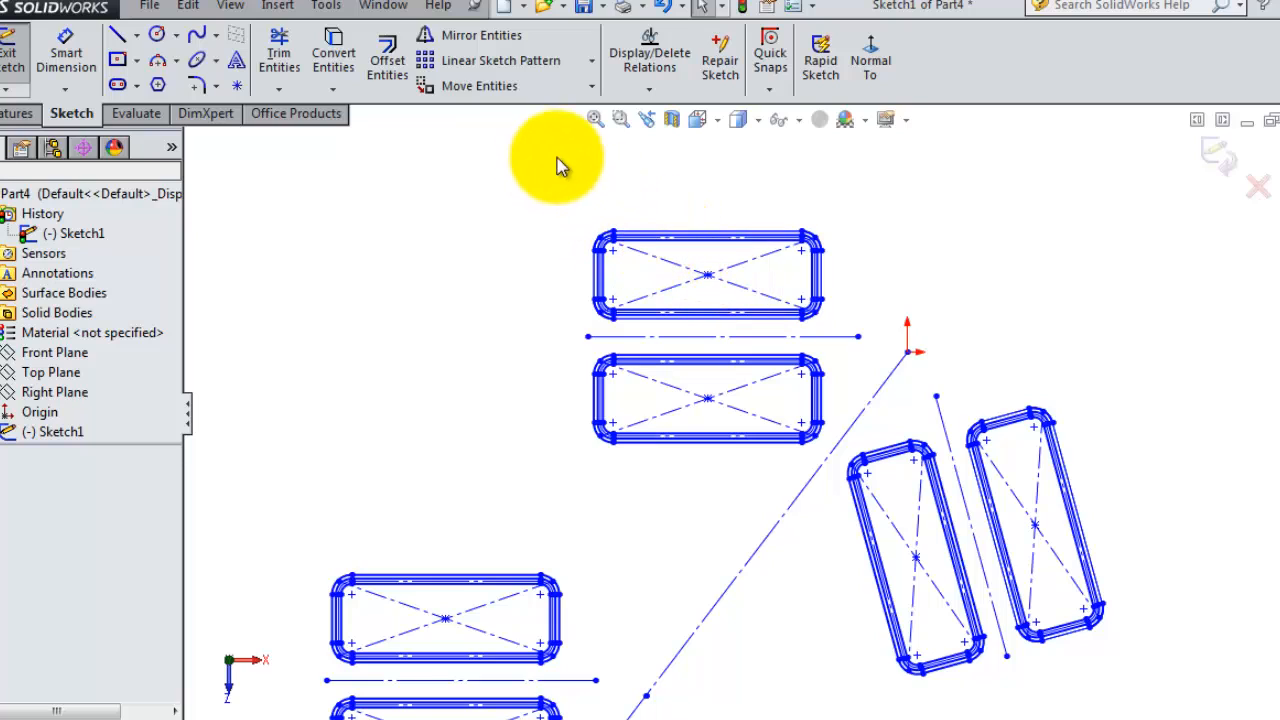
Step: Start Rotate Entities from the Move Entities dropdown on the Sketch toolbar
{"action": "left_click", "coordinate": [590, 88]}
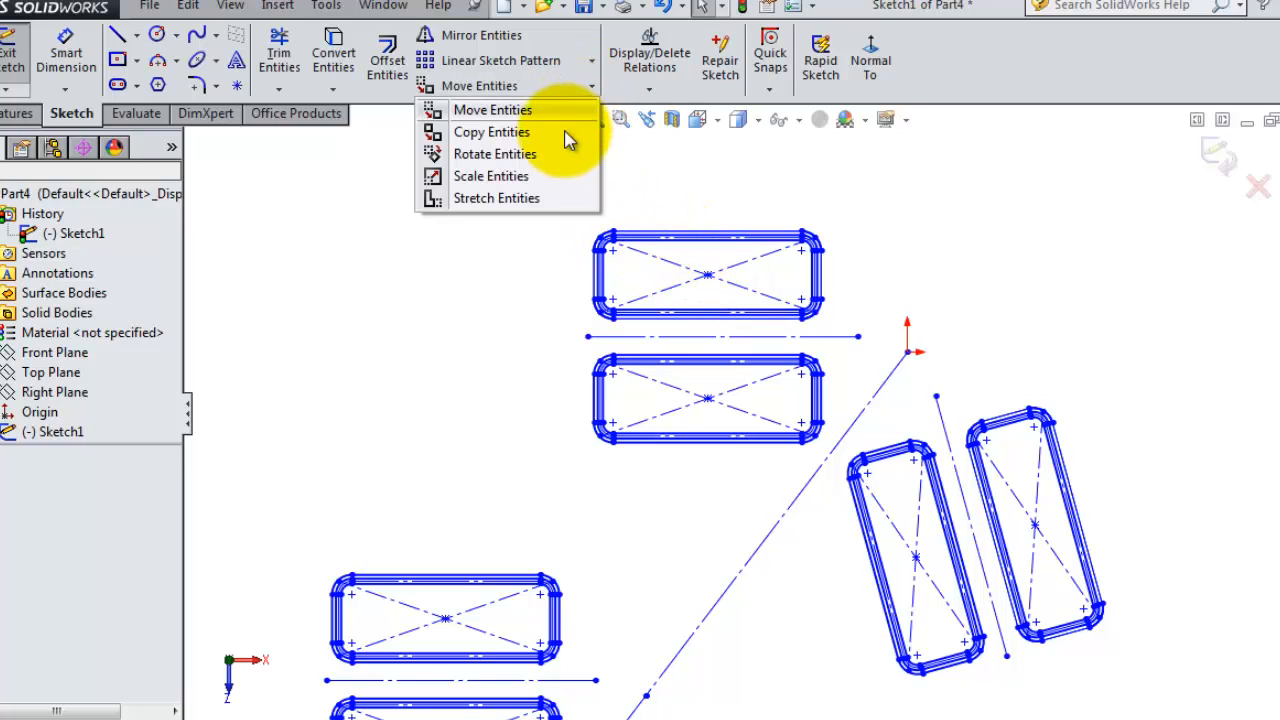
{"action": "mouse_move", "coordinate": [512, 132]}
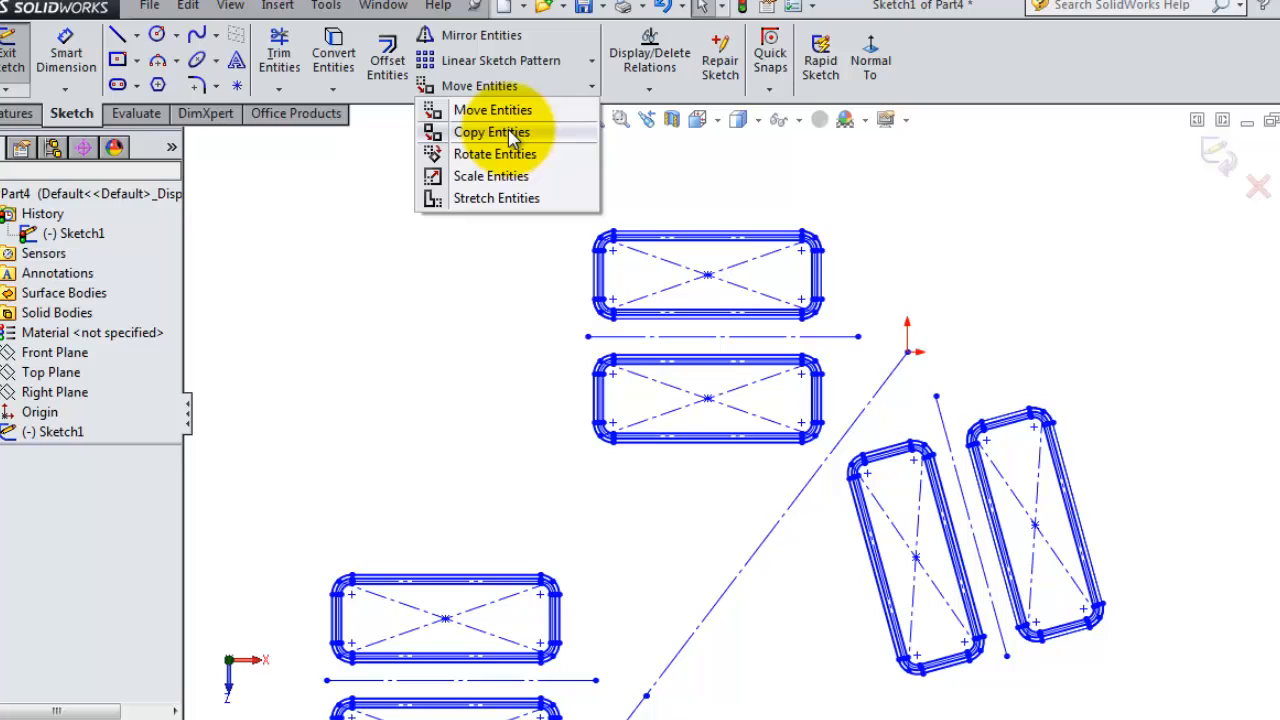
{"action": "left_click", "coordinate": [496, 152]}
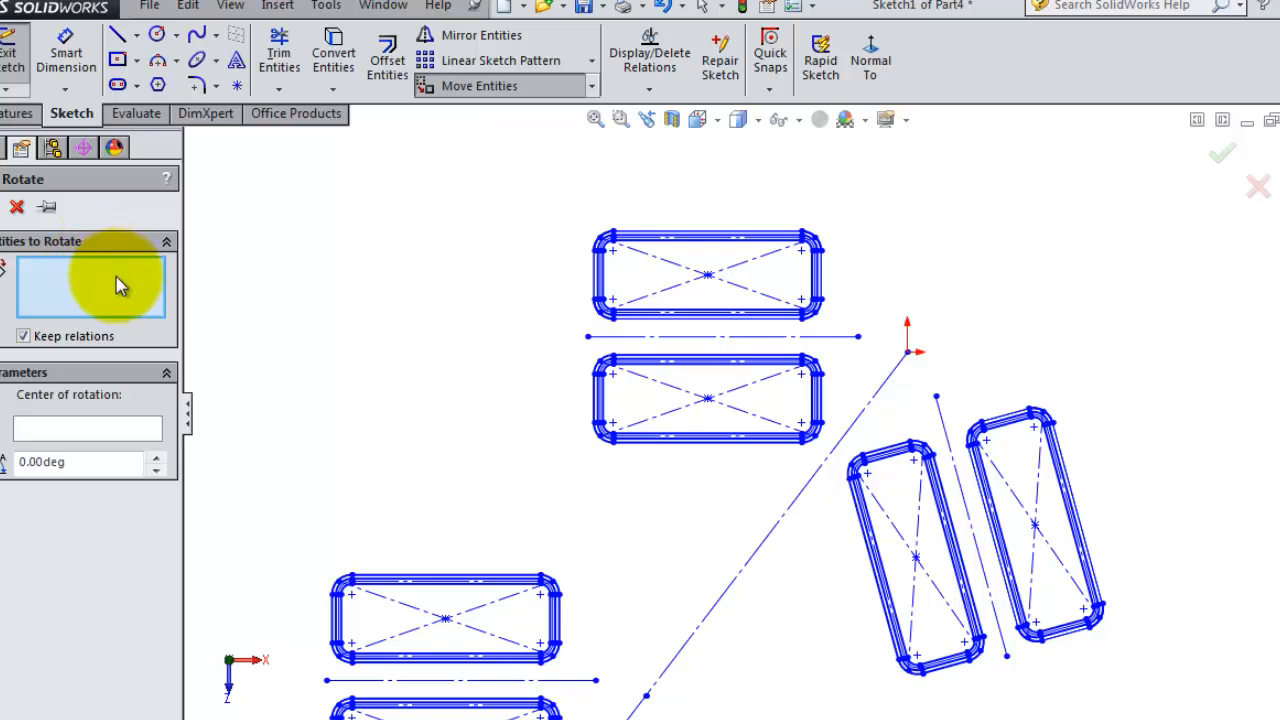
{"action": "mouse_move", "coordinate": [136, 290]}
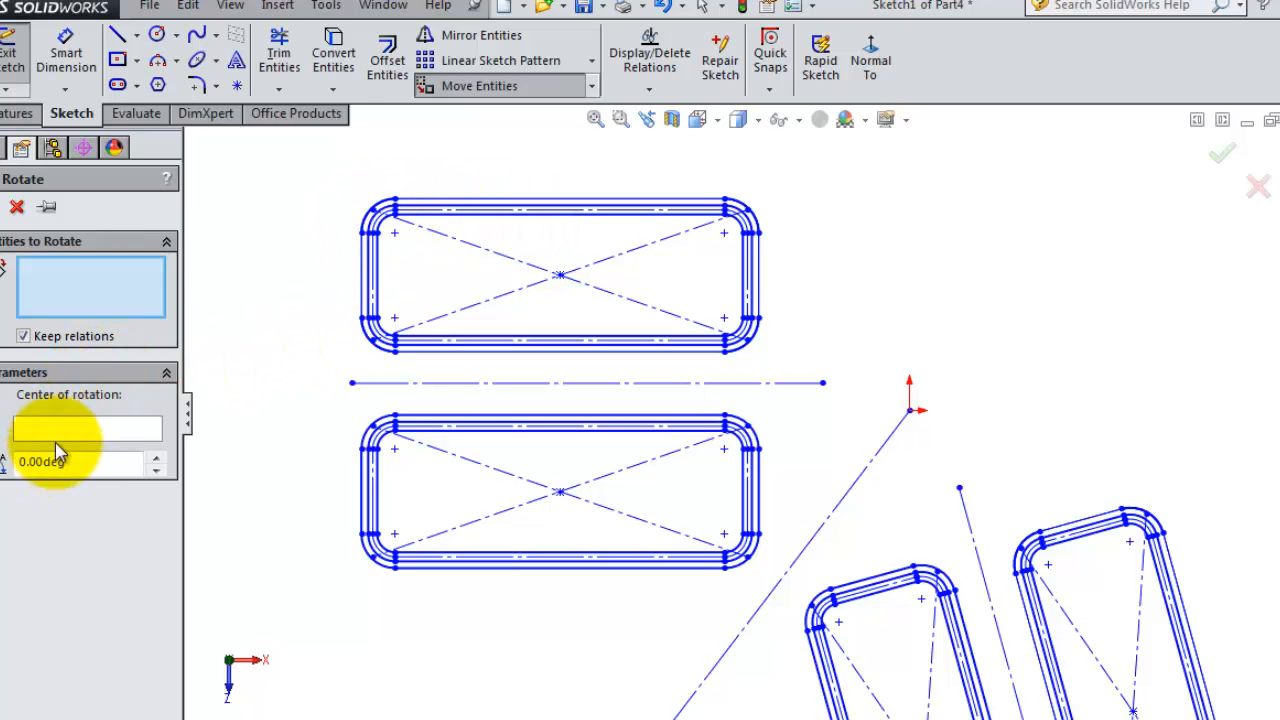
{"action": "mouse_move", "coordinate": [564, 204]}
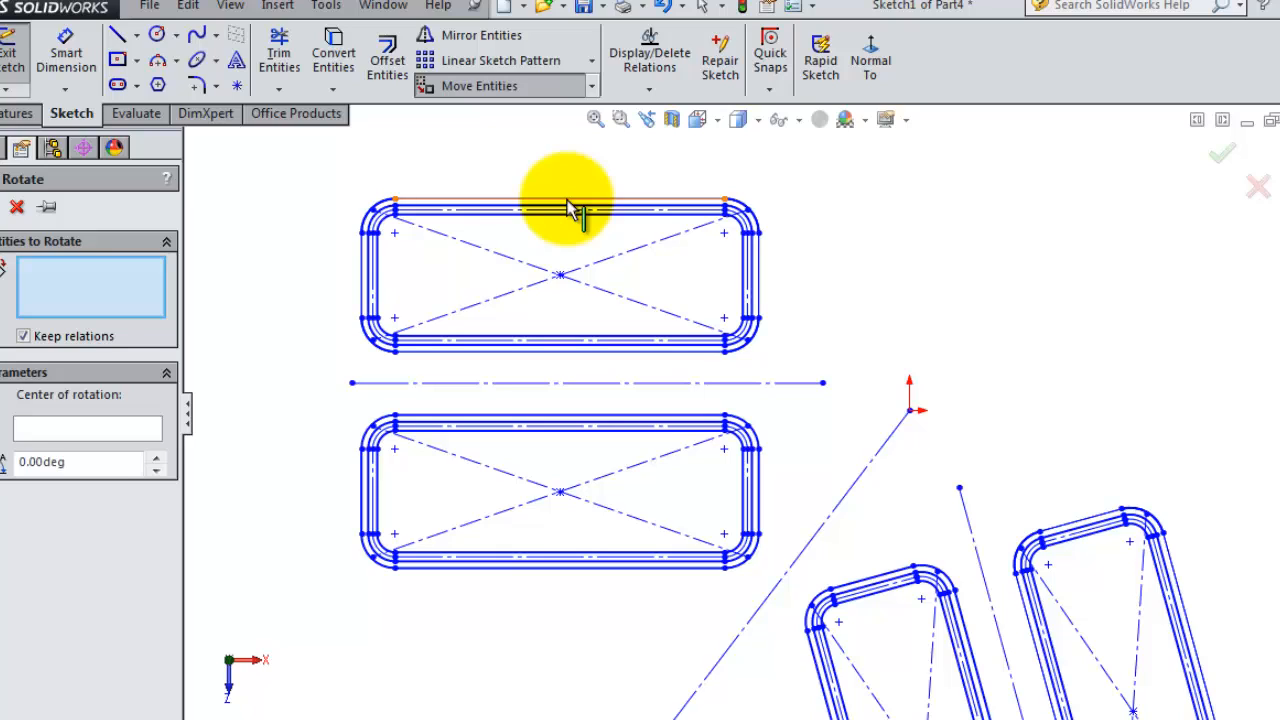
{"action": "mouse_move", "coordinate": [350, 216]}
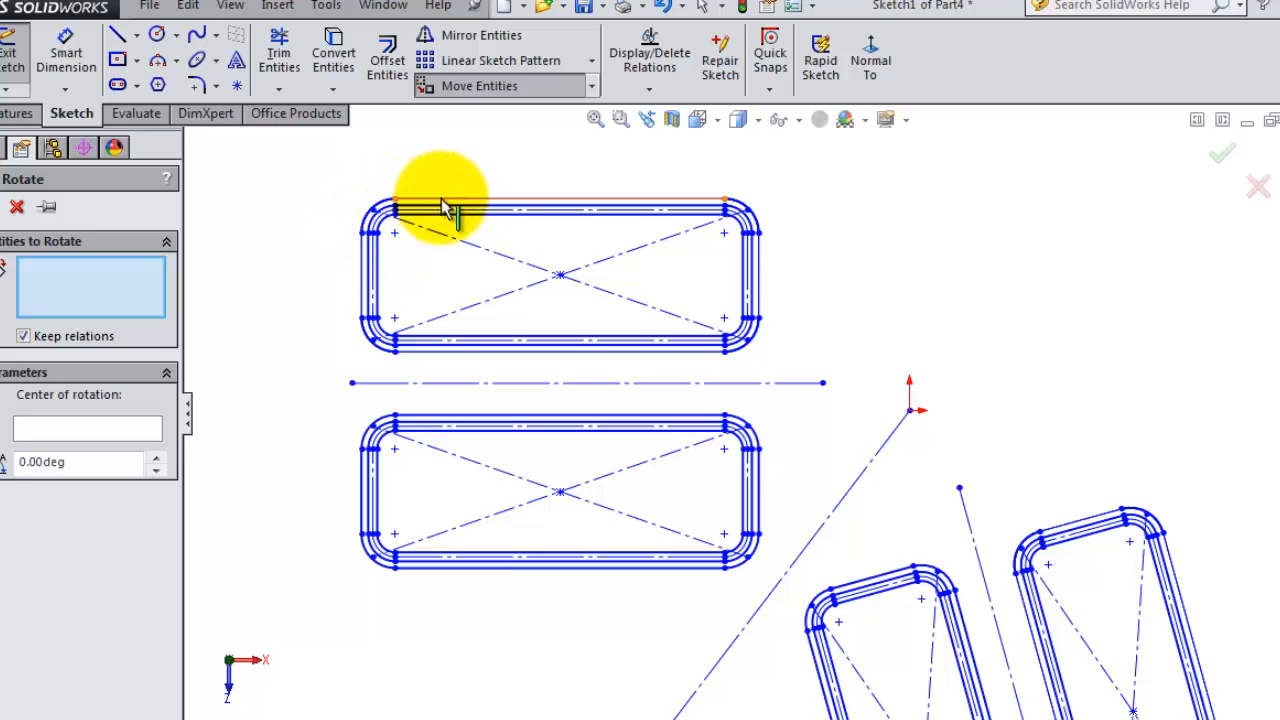
{"action": "mouse_move", "coordinate": [530, 204]}
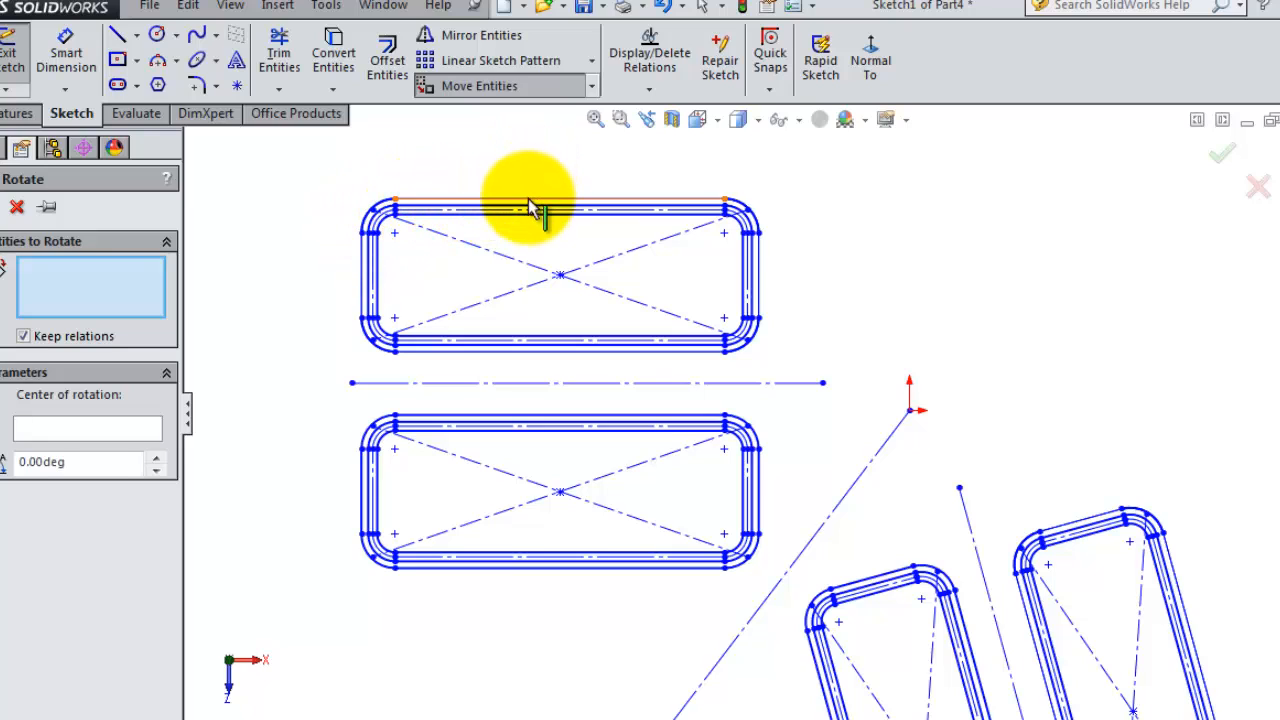
Step: Add the upper profile's top edge and corner arc to Entities to Rotate
{"action": "left_click", "coordinate": [724, 204]}
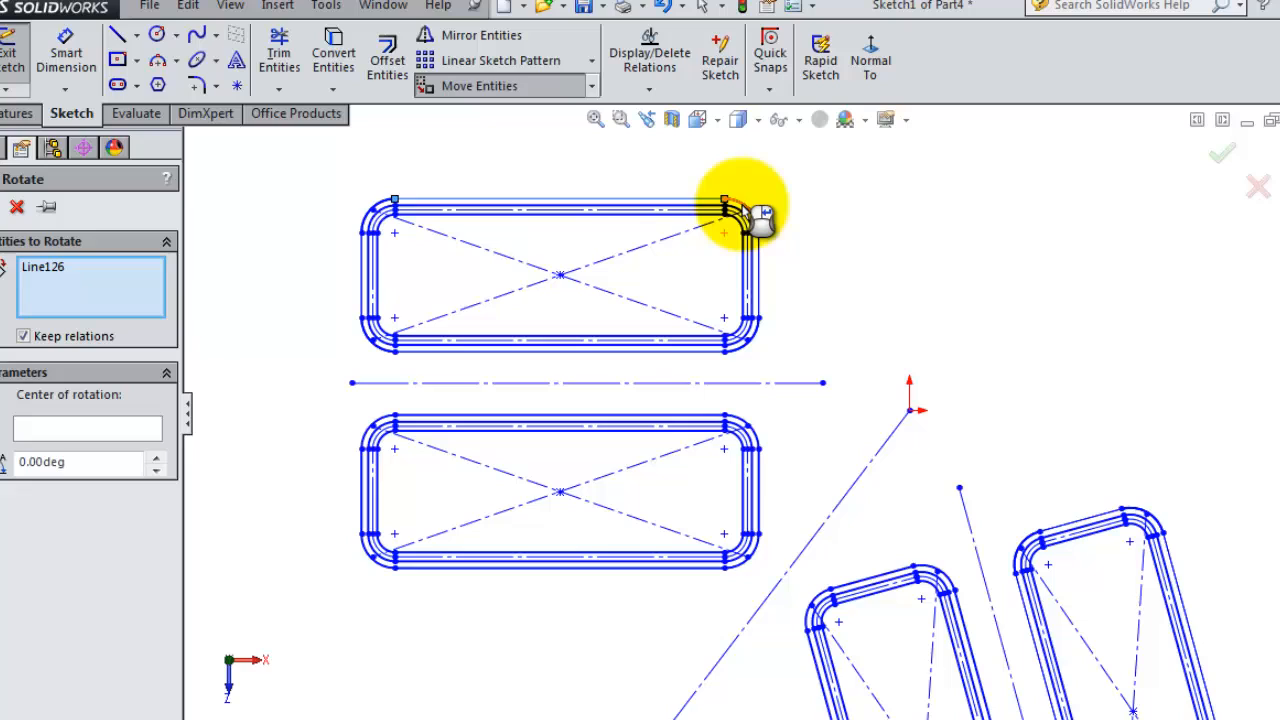
{"action": "left_click", "coordinate": [744, 212]}
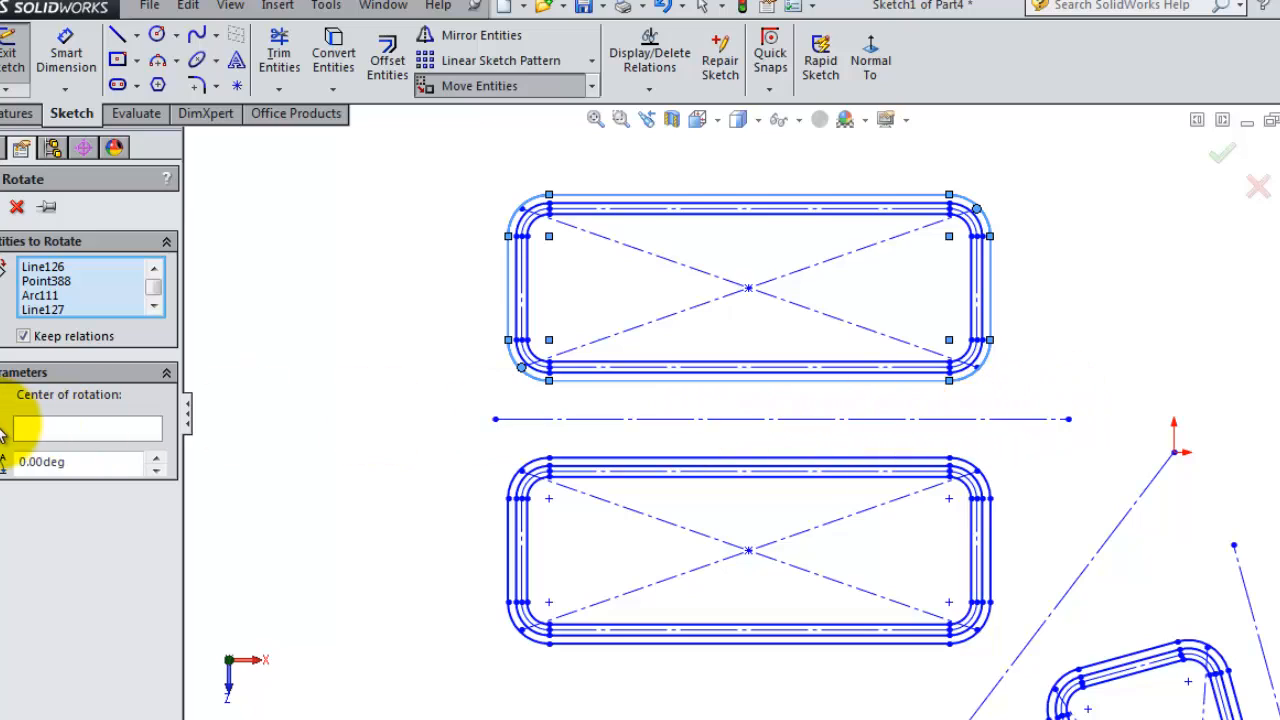
{"action": "mouse_move", "coordinate": [36, 448]}
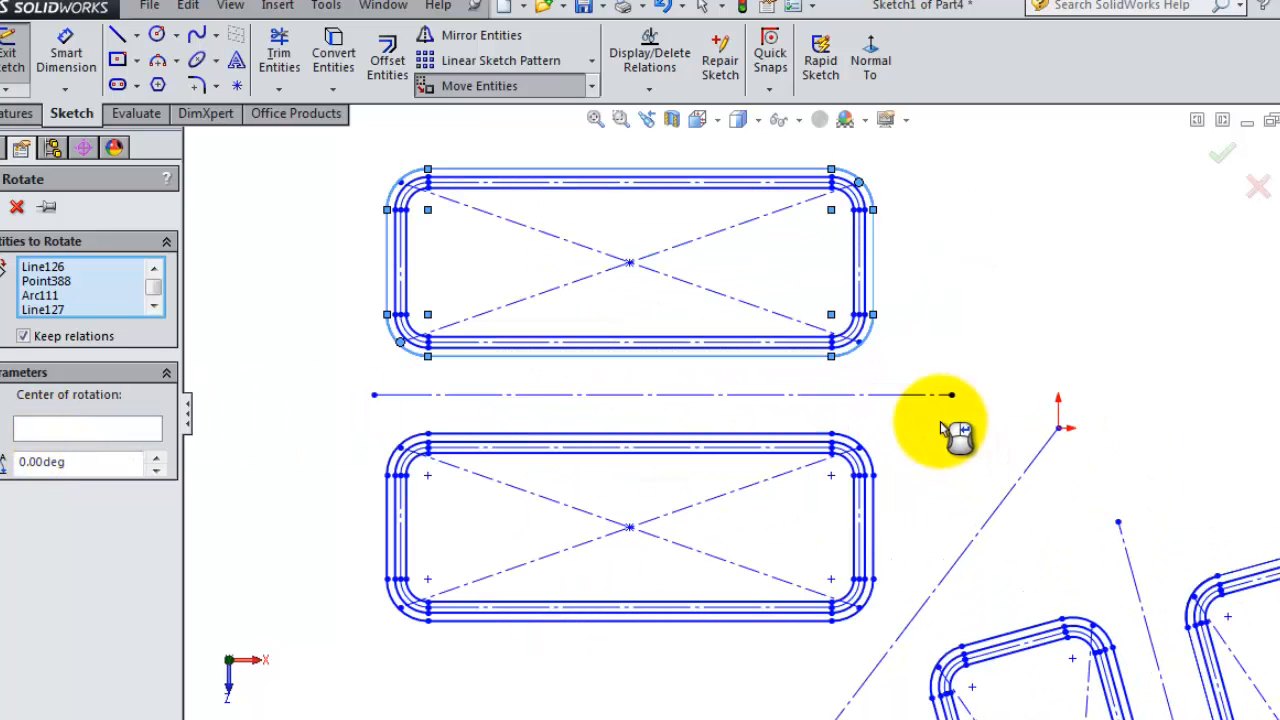
{"action": "mouse_move", "coordinate": [990, 324]}
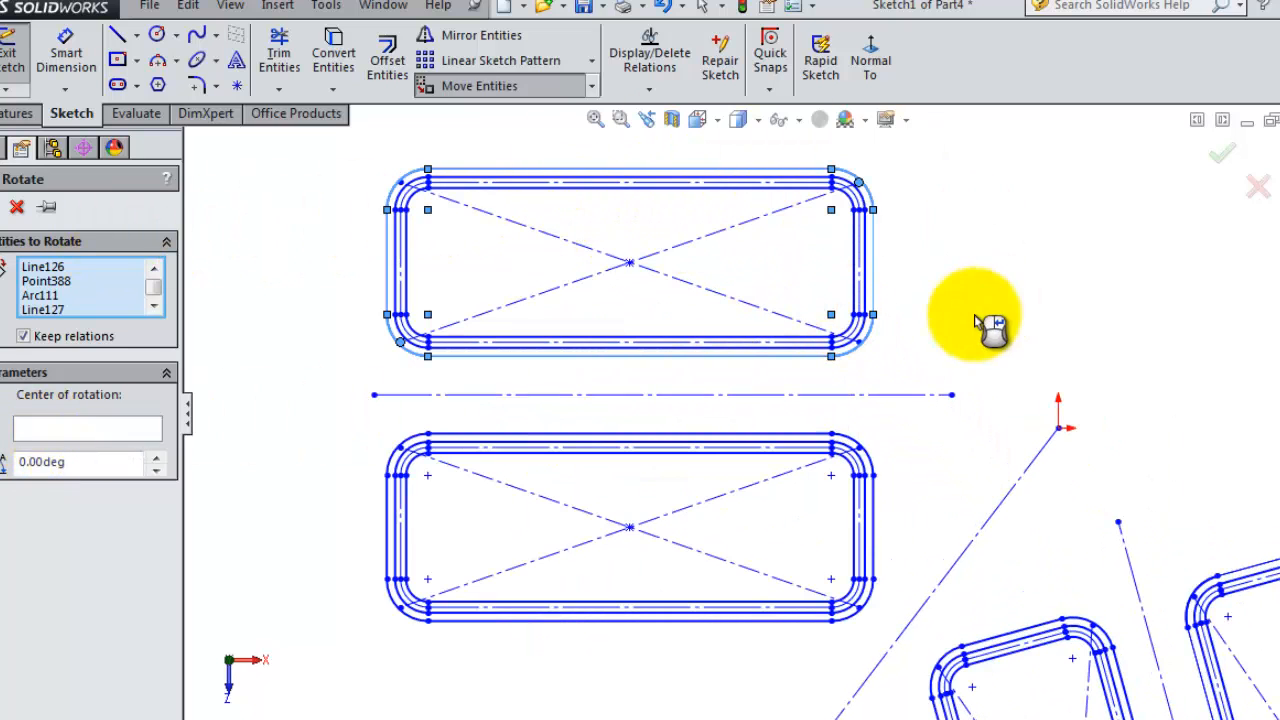
{"action": "mouse_move", "coordinate": [950, 396]}
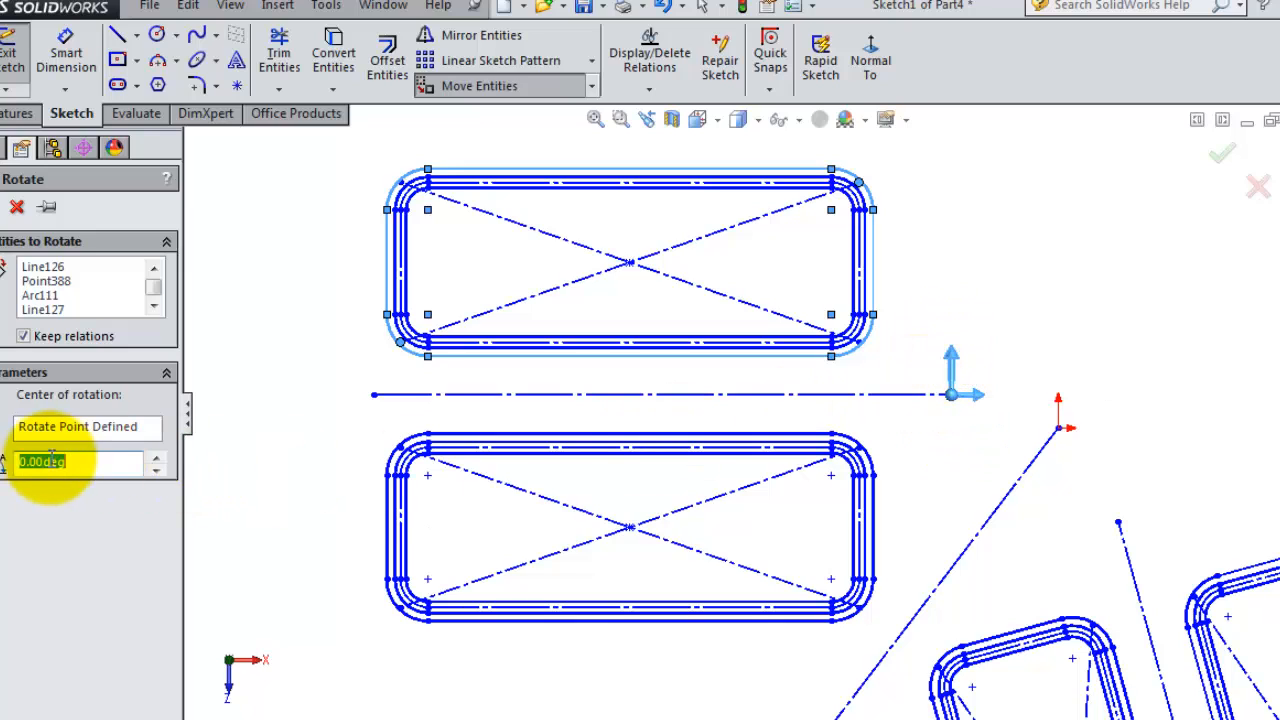
{"action": "mouse_move", "coordinate": [148, 470]}
{"action": "type", "text": "14"}
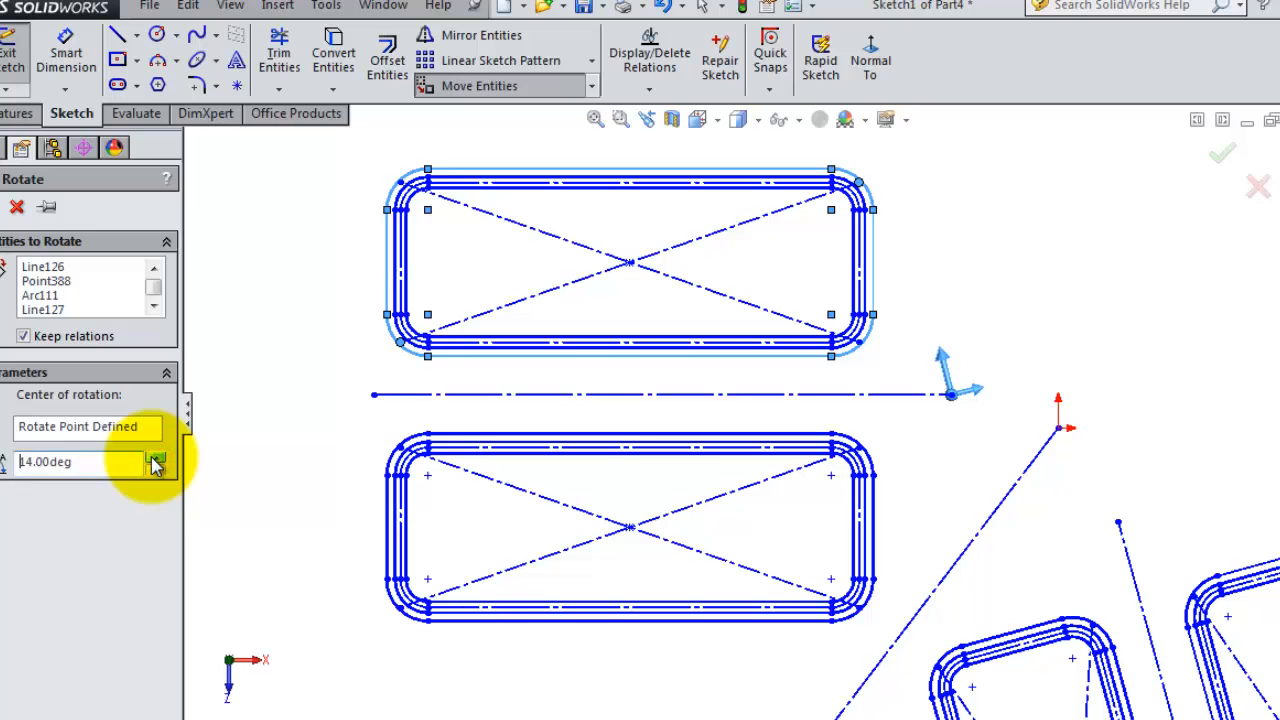
Step: Raise the rotation angle to 26° with Keep relations on, previewing the tilted, stretched profile
{"action": "left_click", "coordinate": [156, 456]}
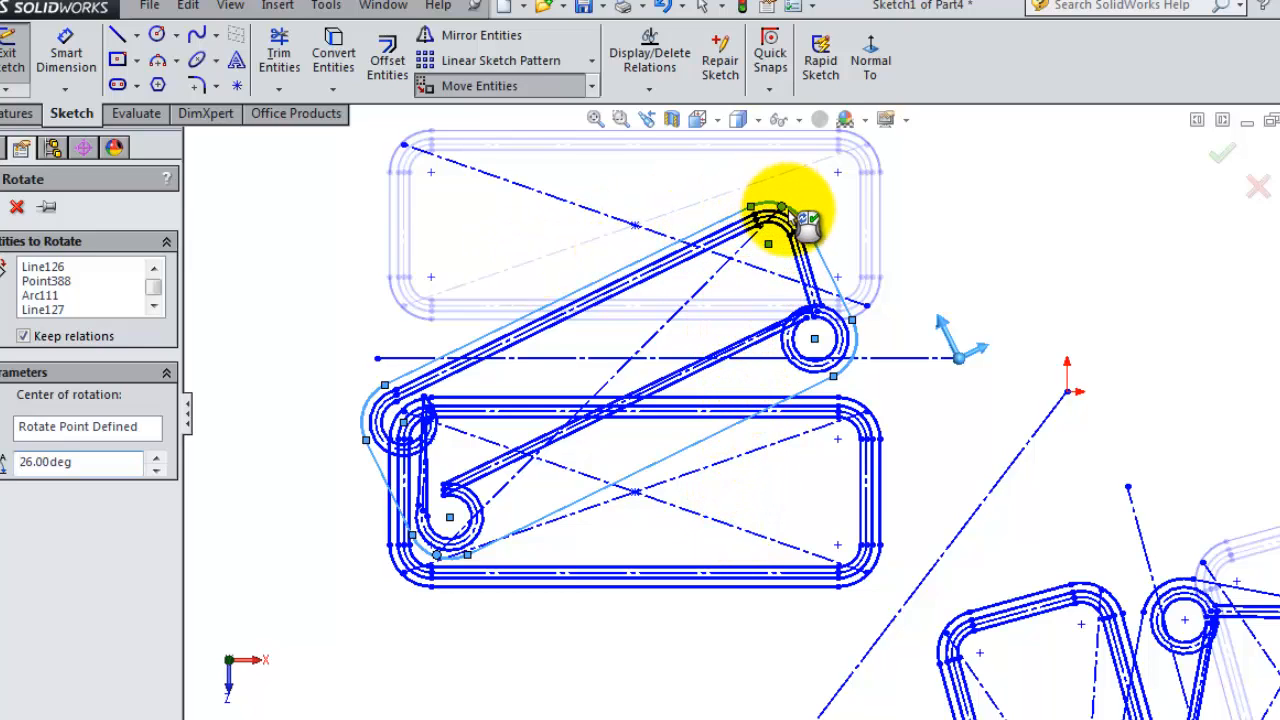
{"action": "left_click_drag", "start_coordinate": [790, 220], "coordinate": [456, 384]}
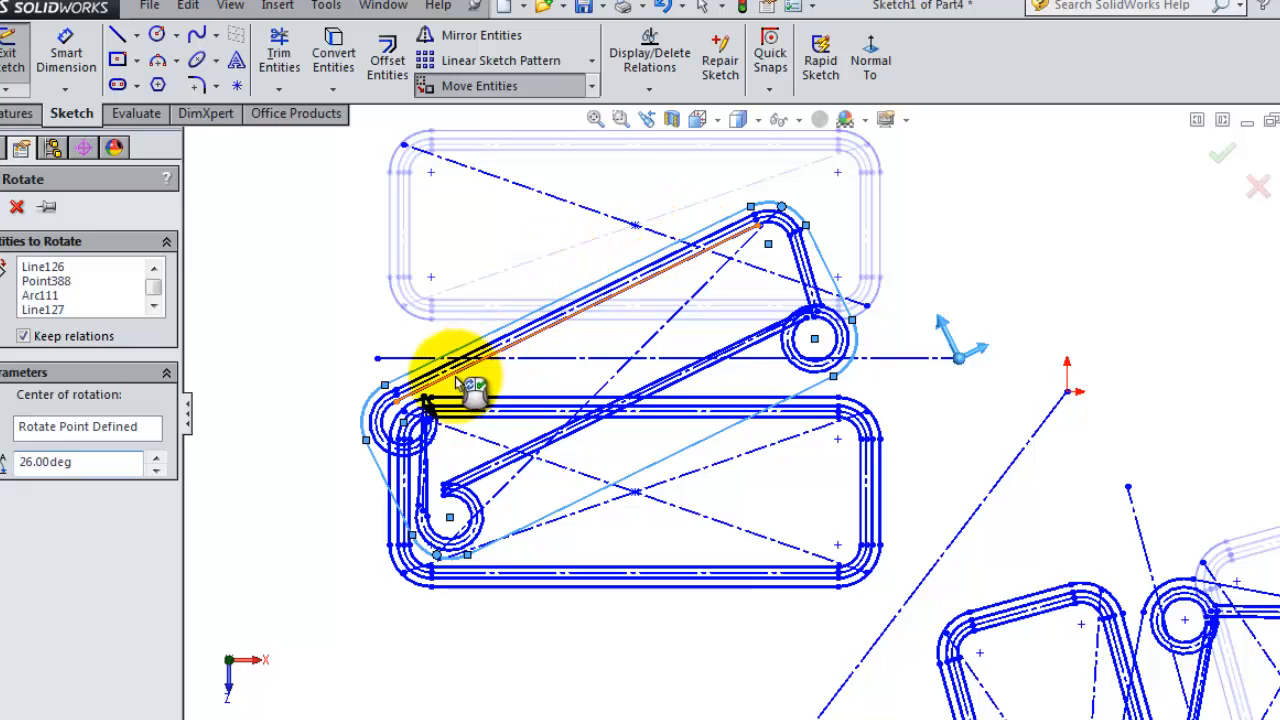
{"action": "left_click_drag", "start_coordinate": [456, 384], "coordinate": [804, 356]}
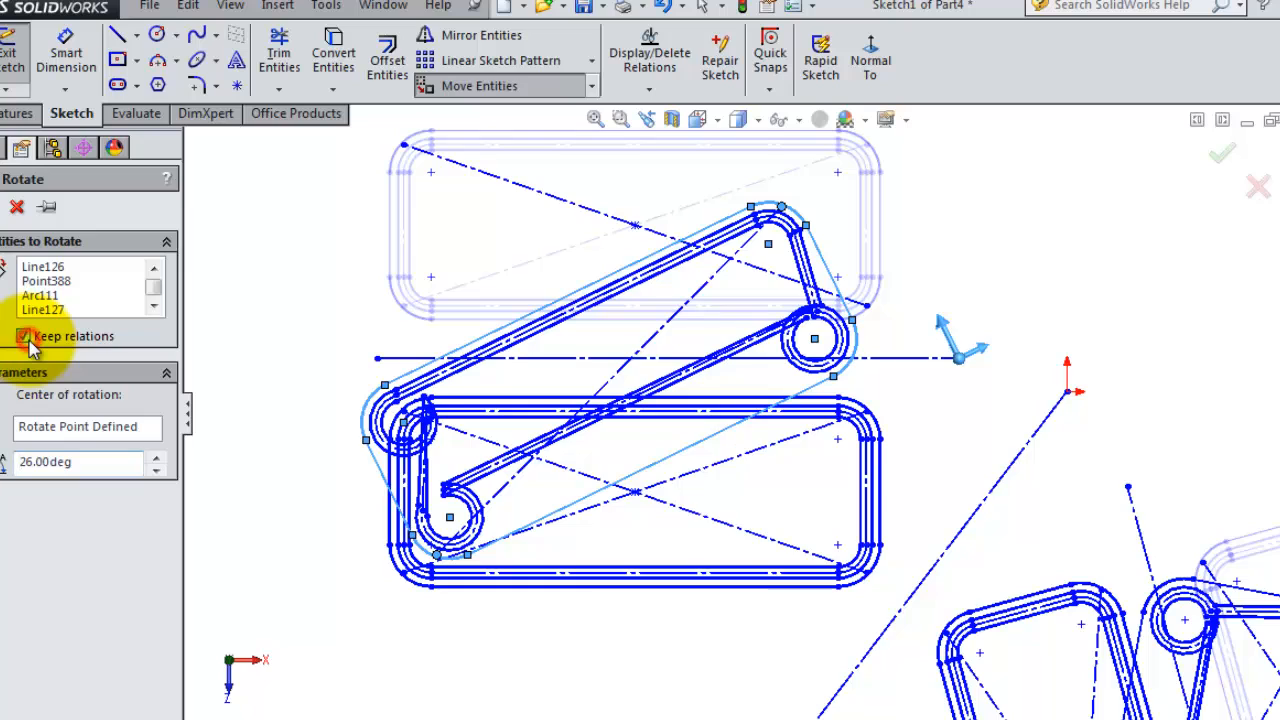
Step: Uncheck Keep relations and readjust the angle so the profile rotates intact
{"action": "left_click", "coordinate": [22, 336]}
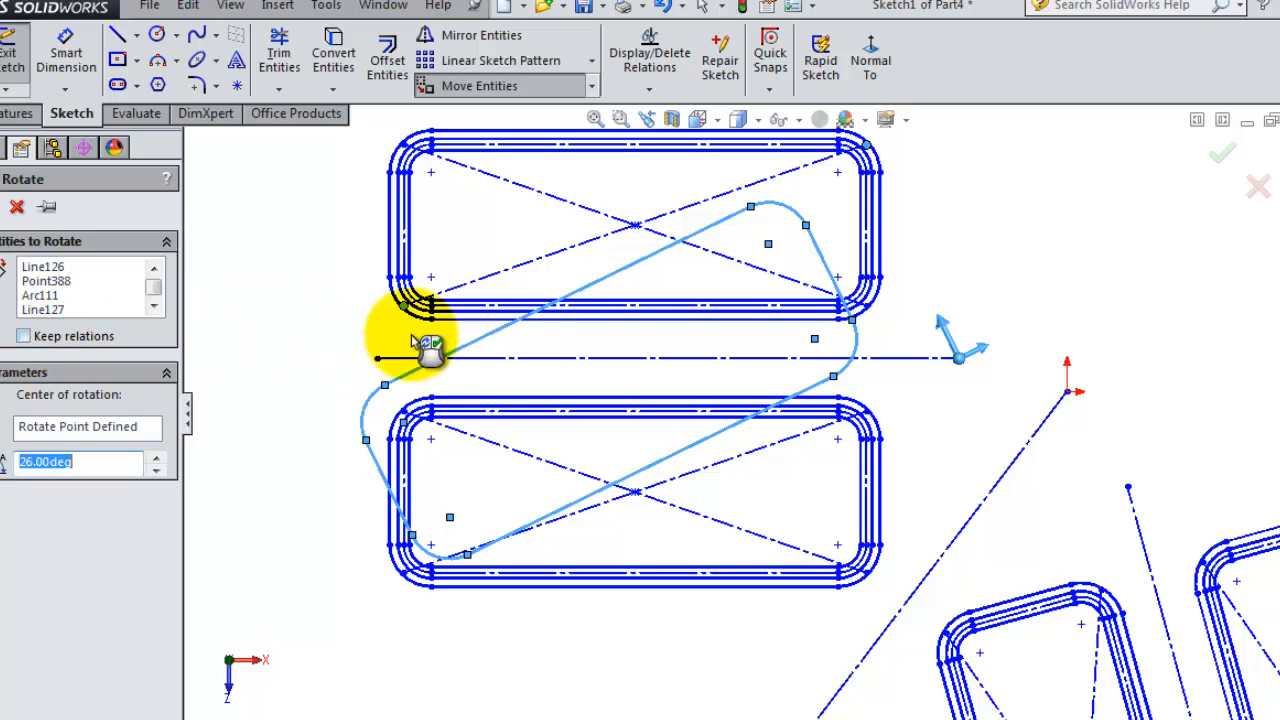
{"action": "mouse_move", "coordinate": [710, 244]}
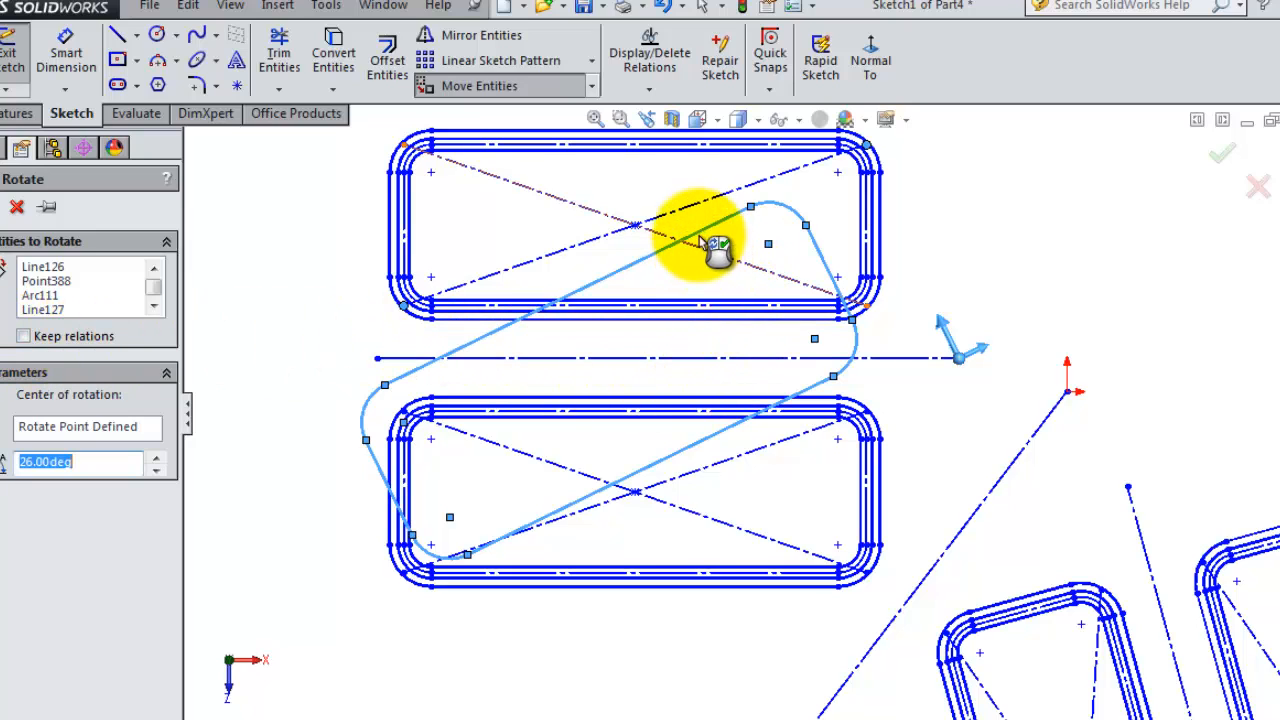
{"action": "mouse_move", "coordinate": [850, 476]}
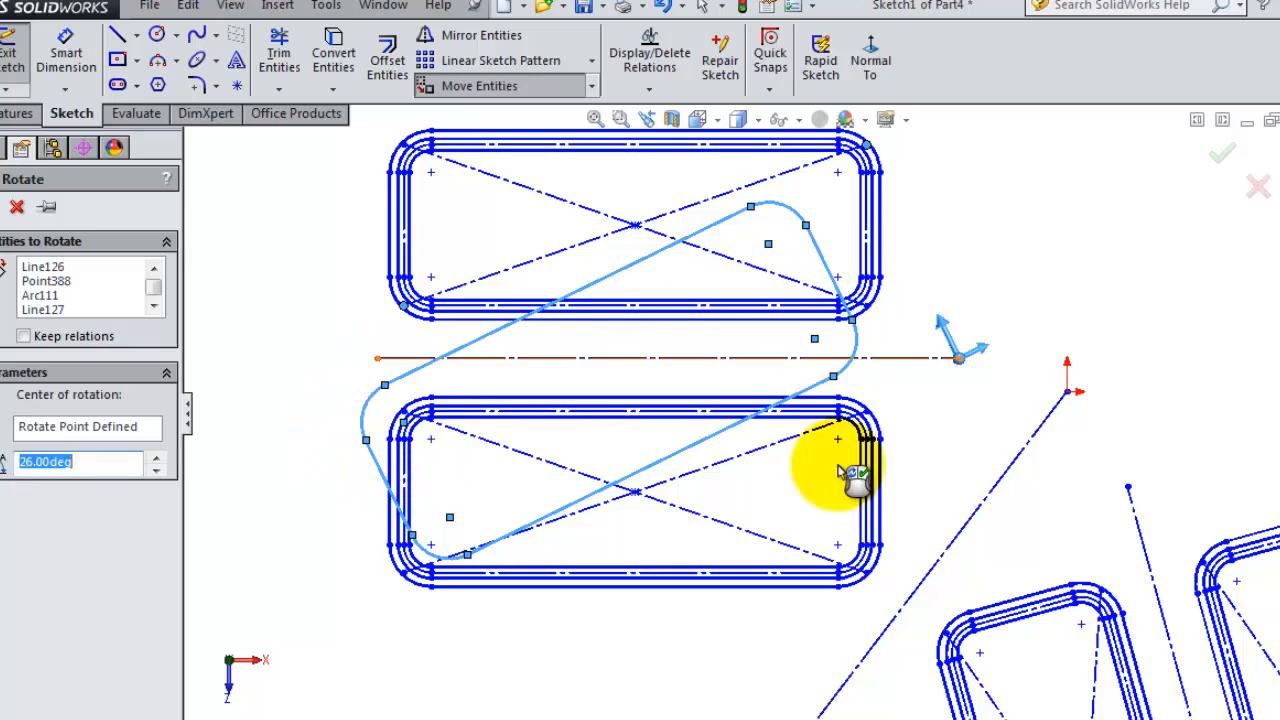
{"action": "mouse_move", "coordinate": [920, 450]}
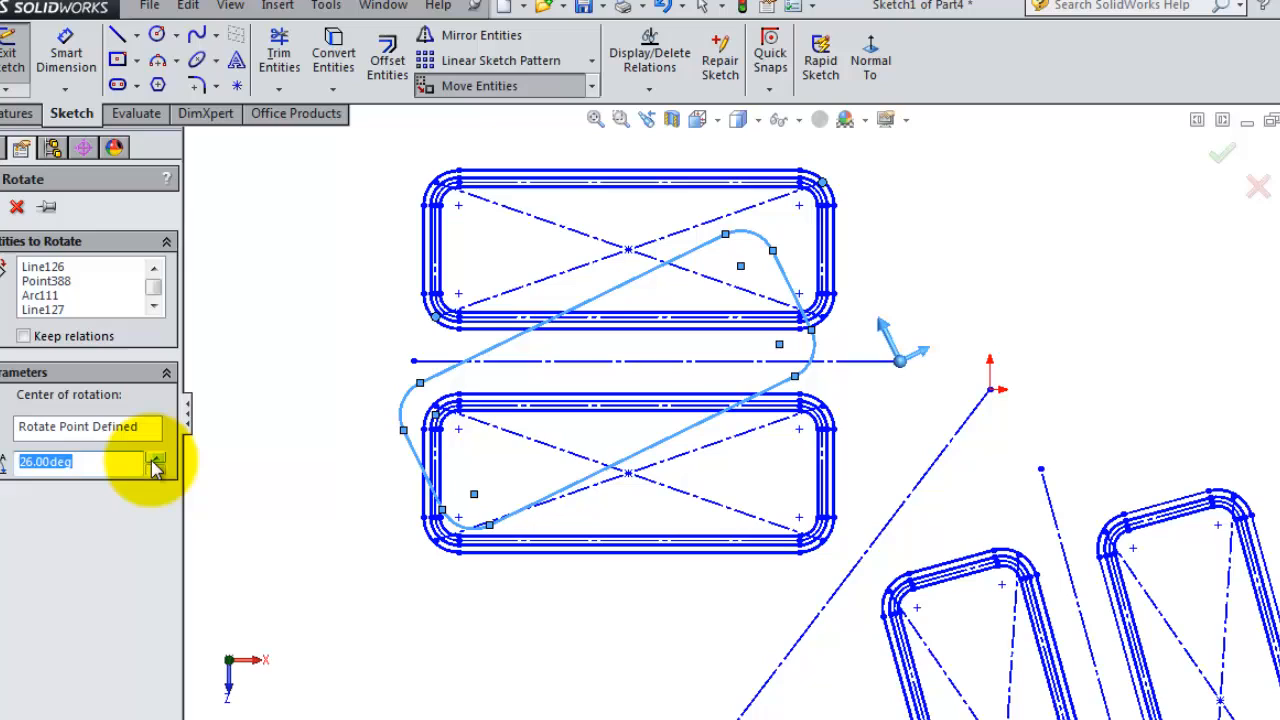
{"action": "left_click", "coordinate": [156, 460]}
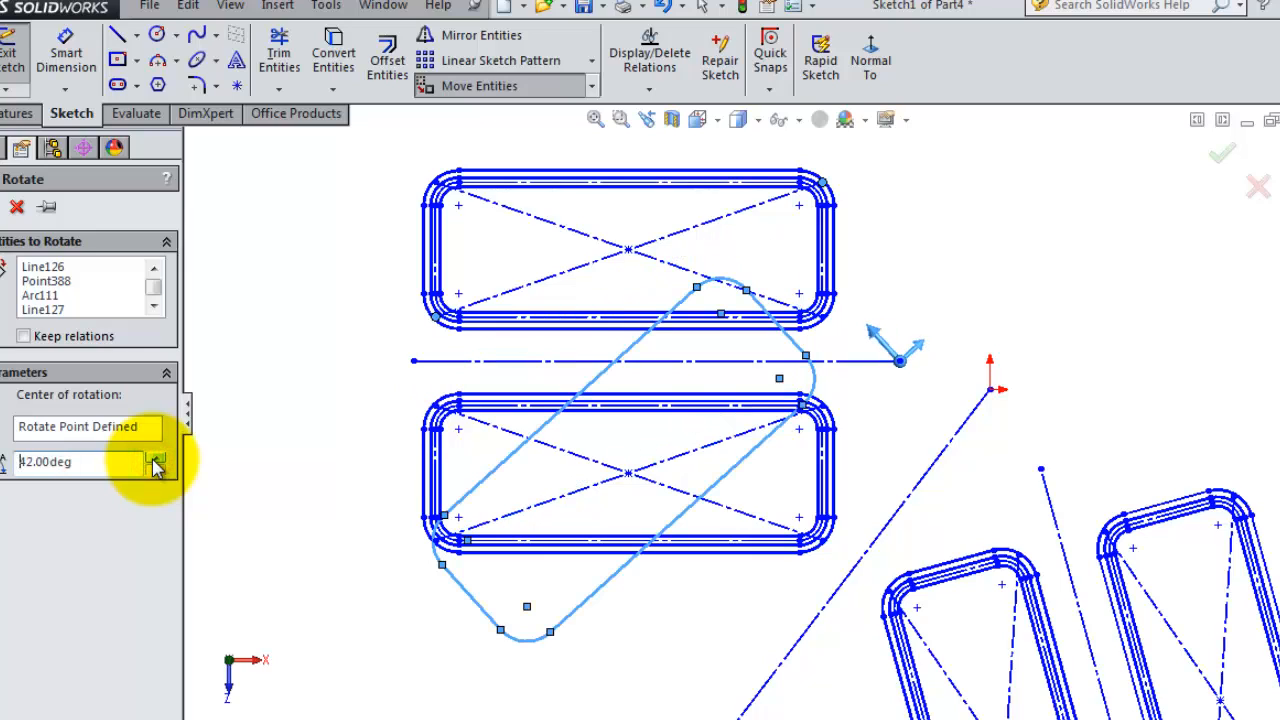
{"action": "left_click", "coordinate": [156, 456]}
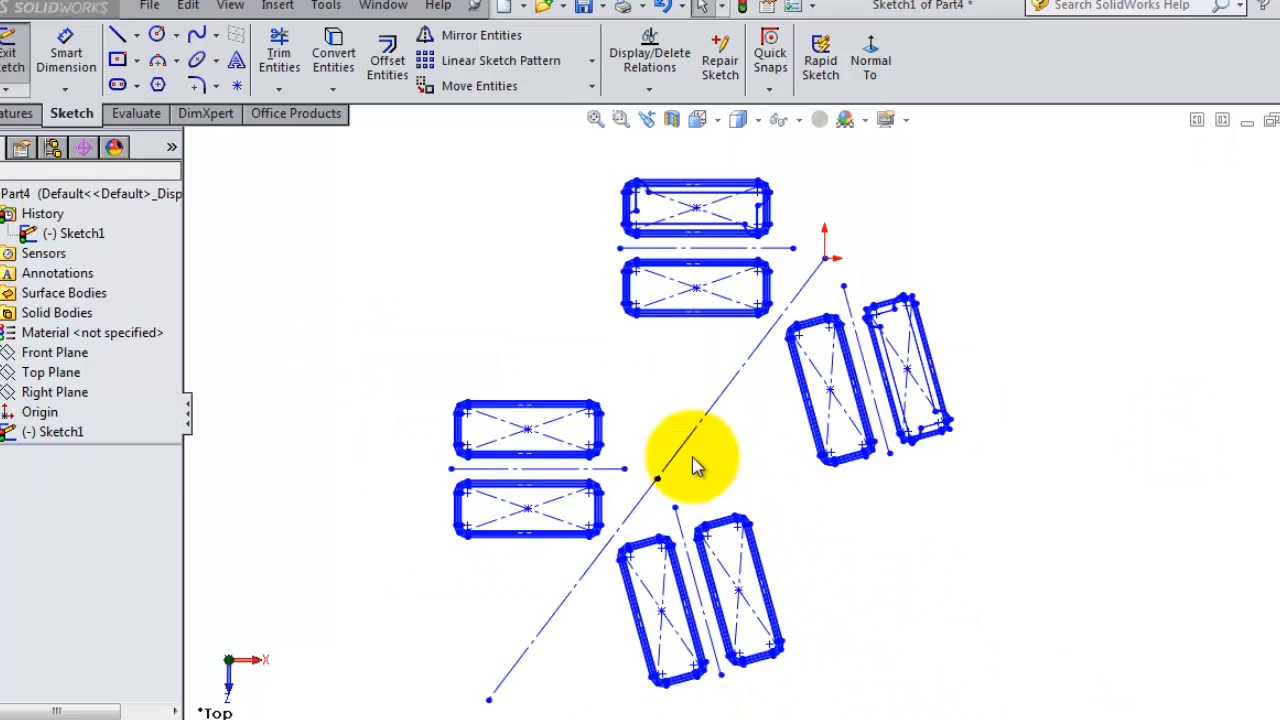
{"action": "mouse_move", "coordinate": [1016, 464]}
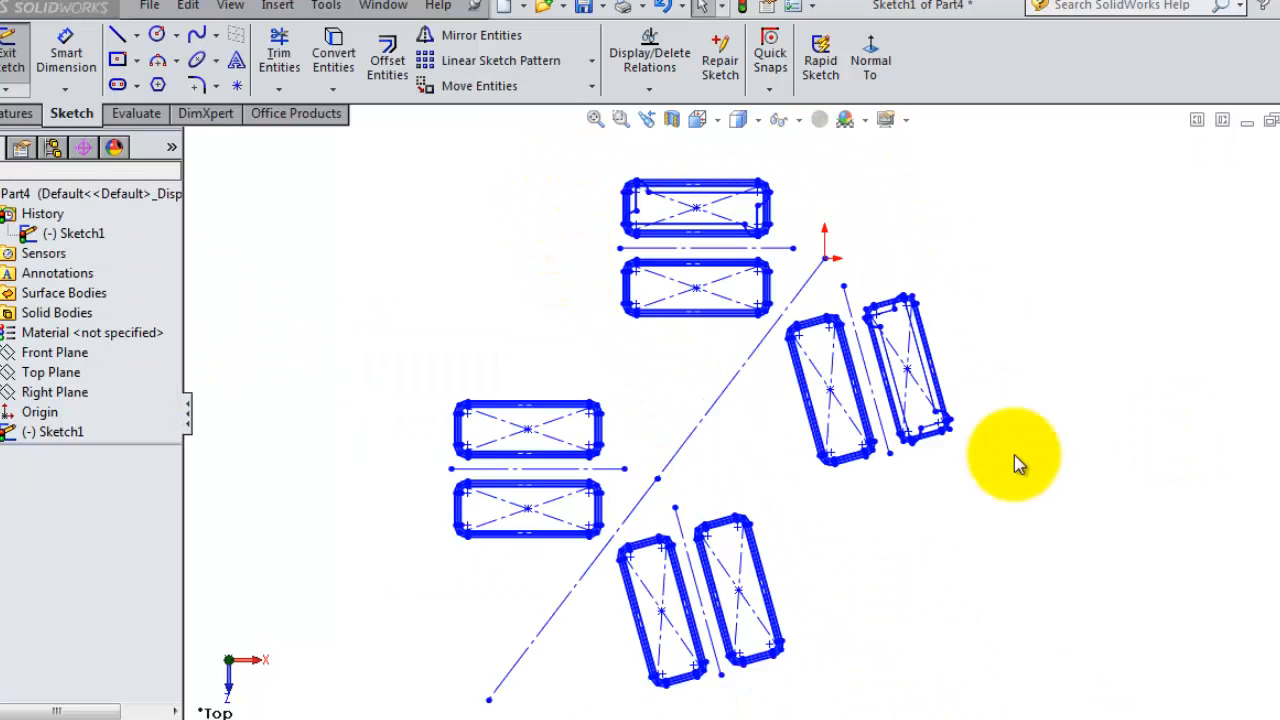
{"action": "mouse_move", "coordinate": [620, 596]}
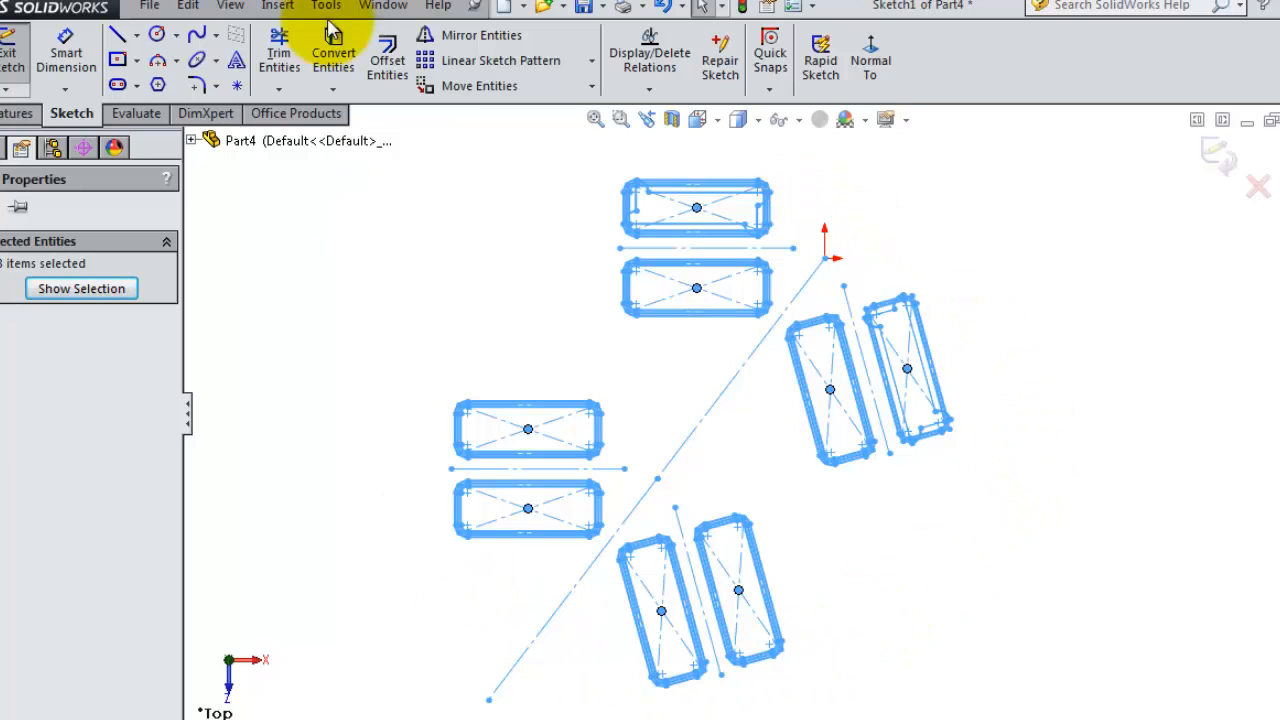
Step: Start Rotate Entities on the whole selected sketch with Keep relations ticked
{"action": "left_click", "coordinate": [480, 84]}
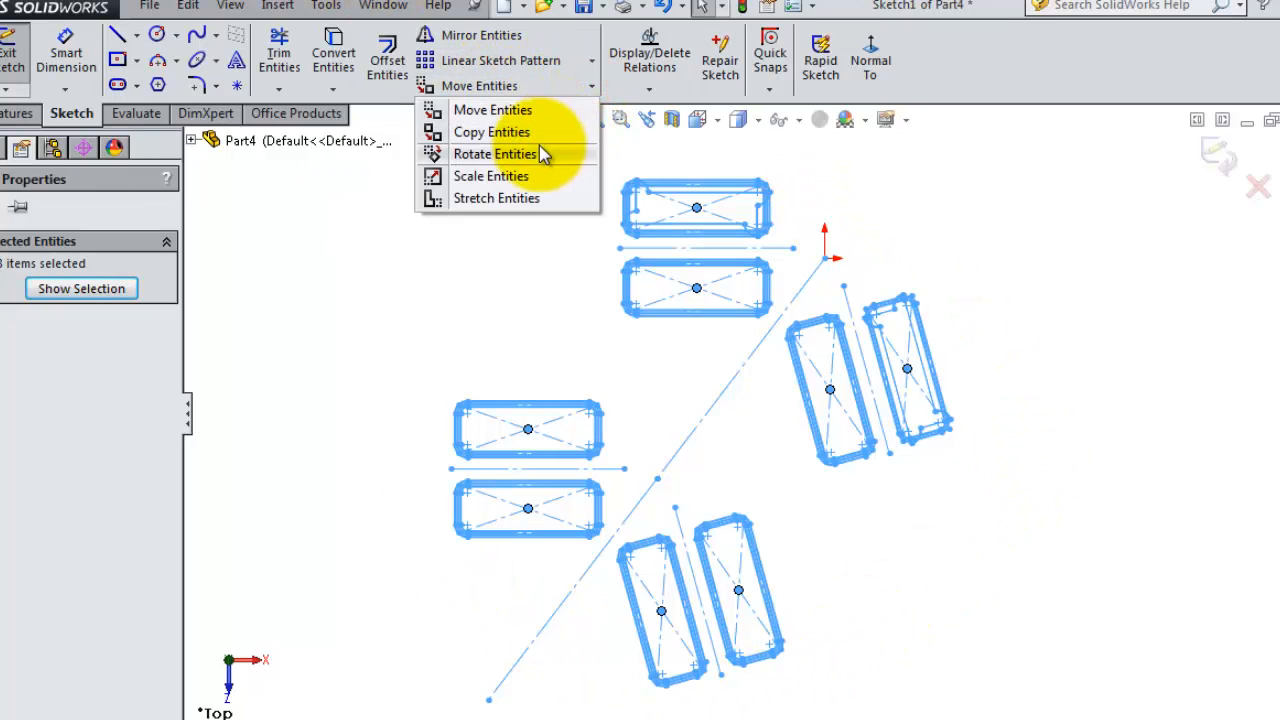
{"action": "left_click", "coordinate": [496, 152]}
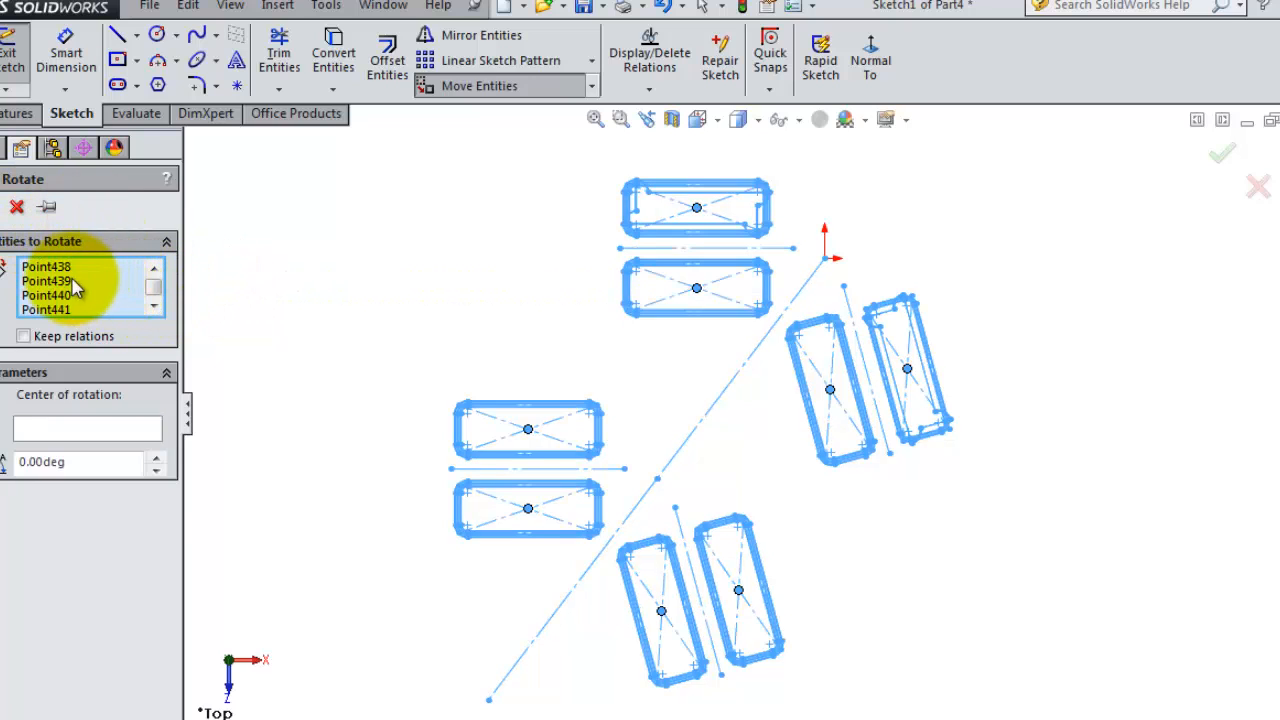
{"action": "mouse_move", "coordinate": [28, 350]}
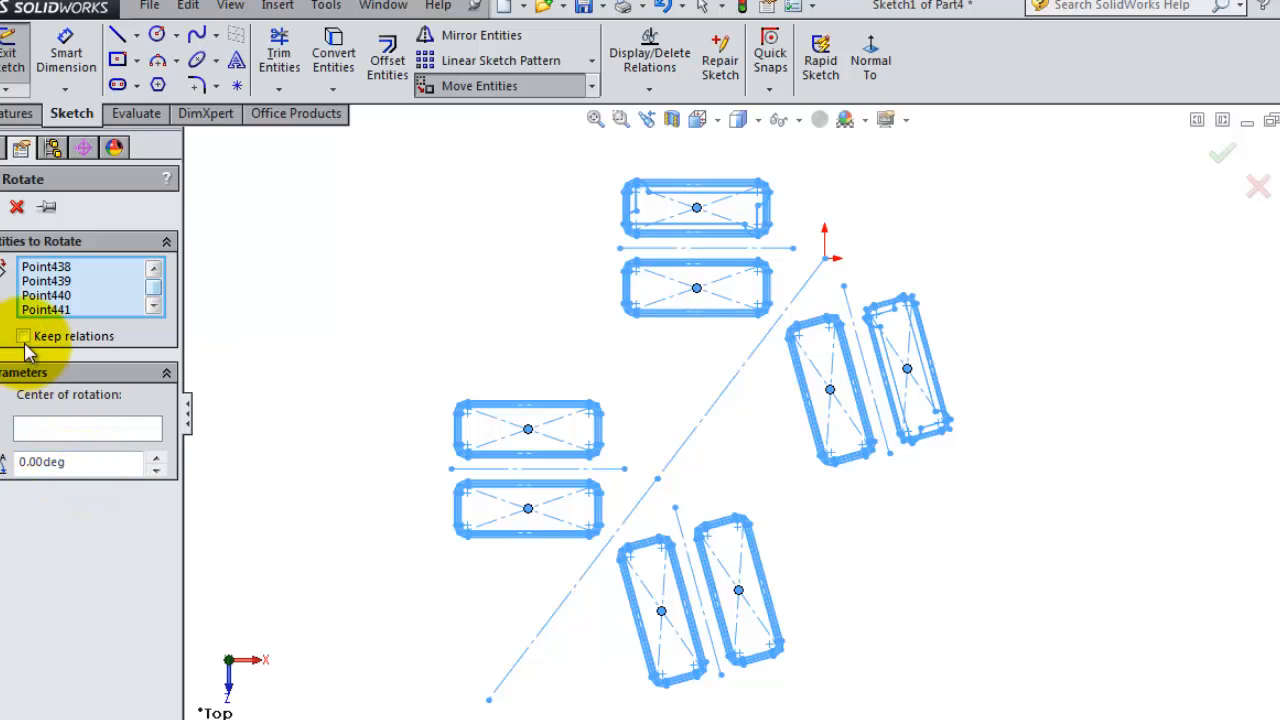
{"action": "left_click", "coordinate": [24, 336]}
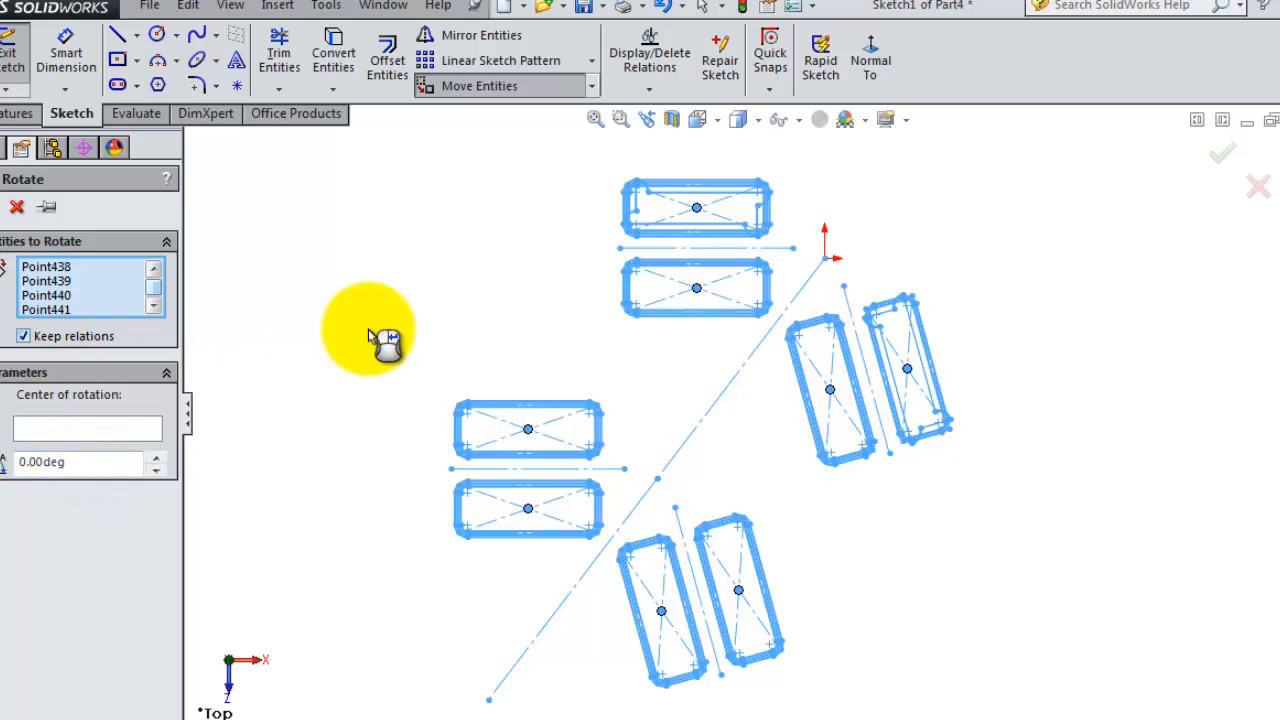
{"action": "mouse_move", "coordinate": [660, 136]}
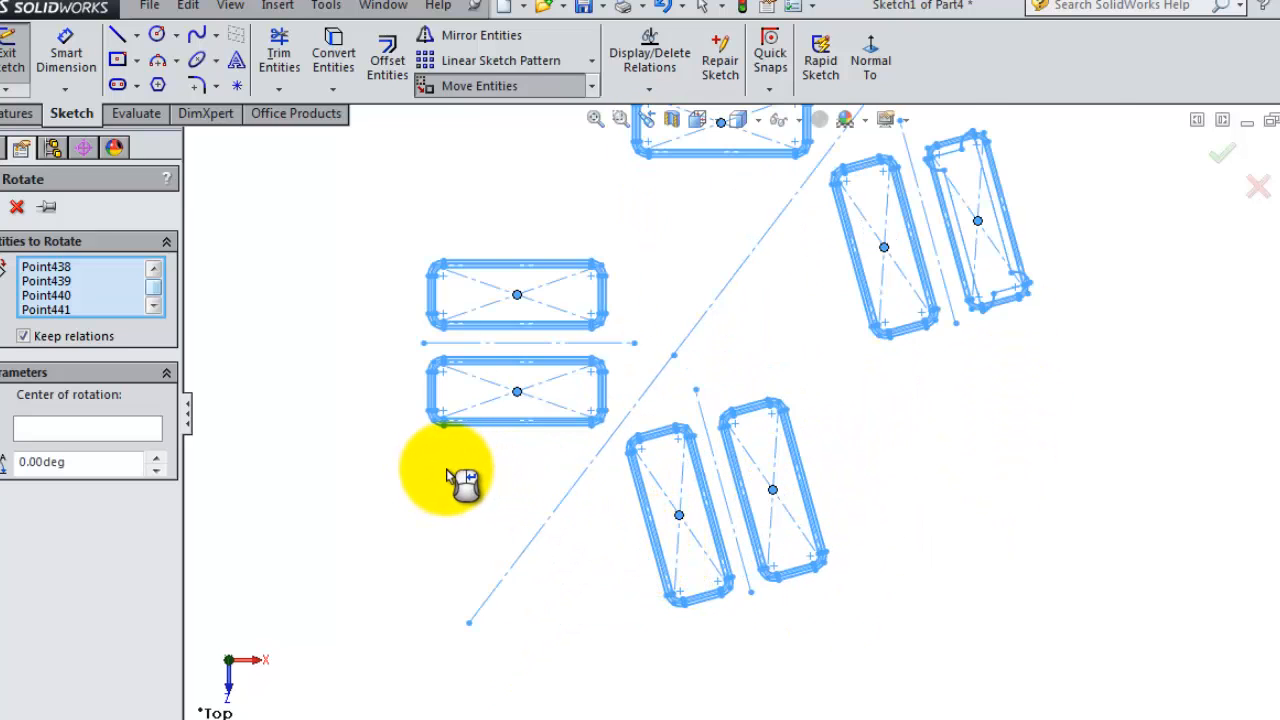
{"action": "left_click_drag", "start_coordinate": [450, 476], "coordinate": [504, 610]}
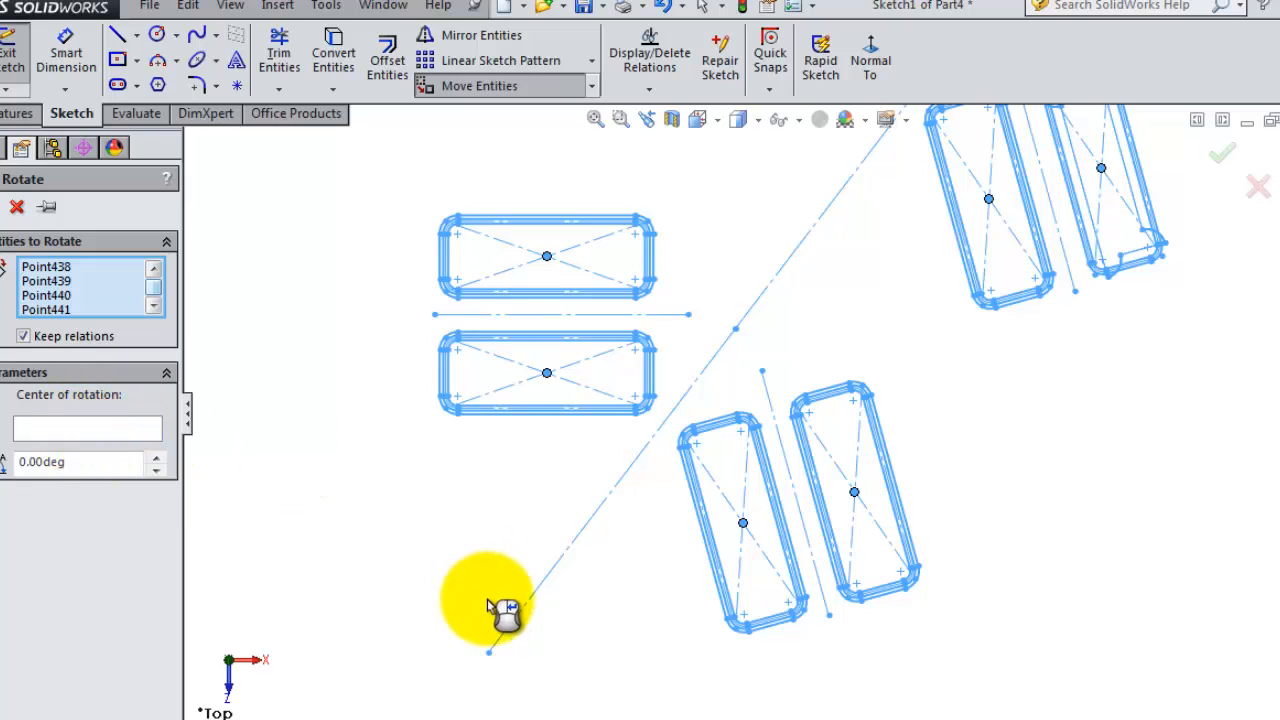
{"action": "mouse_move", "coordinate": [490, 656]}
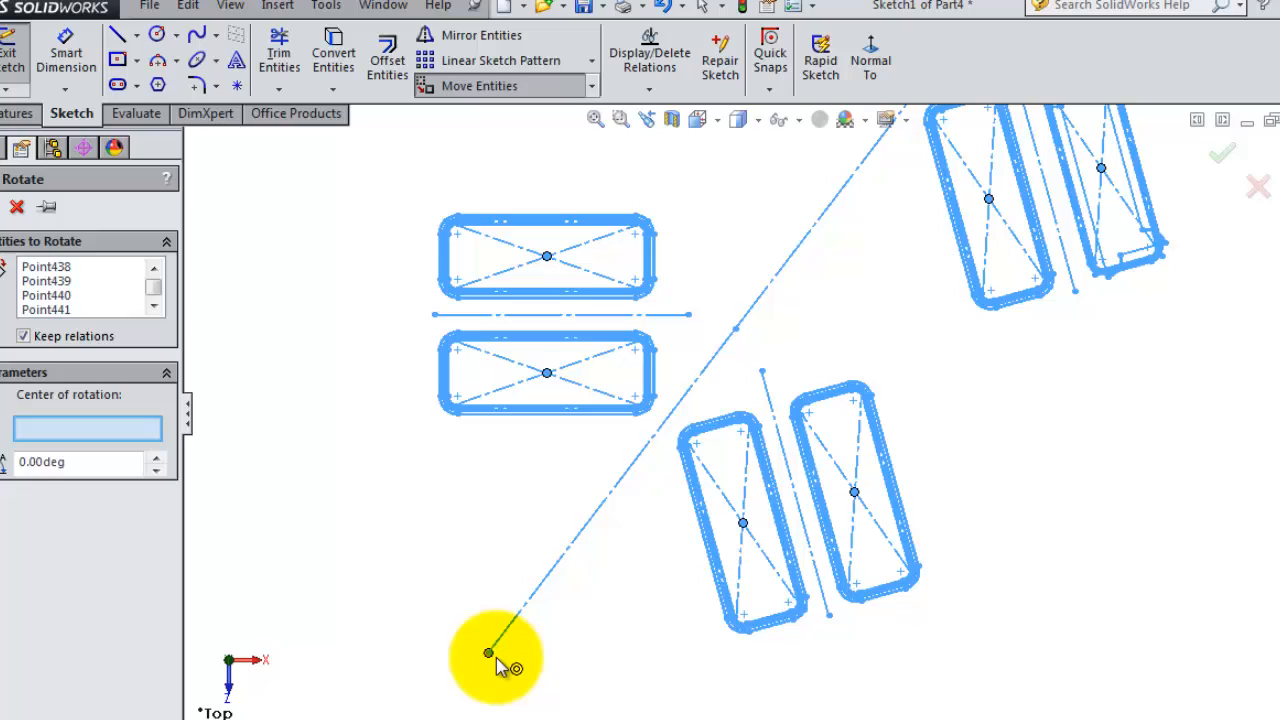
{"action": "mouse_move", "coordinate": [484, 676]}
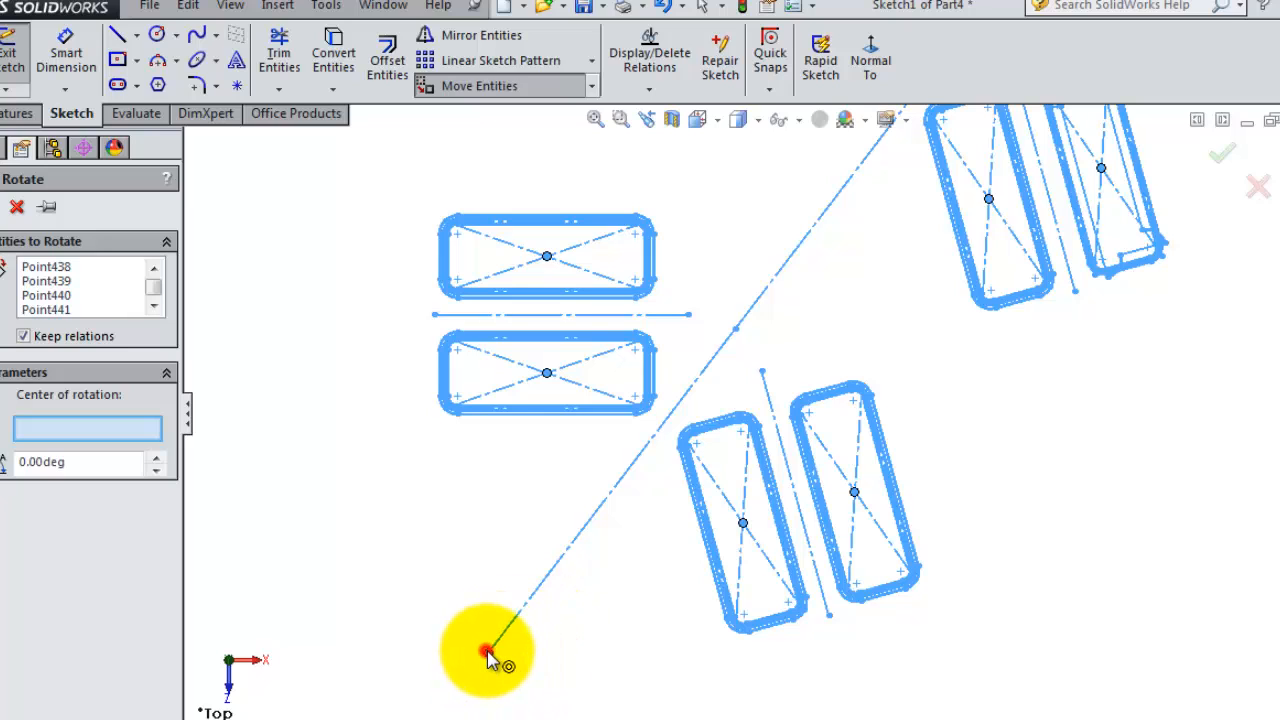
{"action": "mouse_move", "coordinate": [596, 616]}
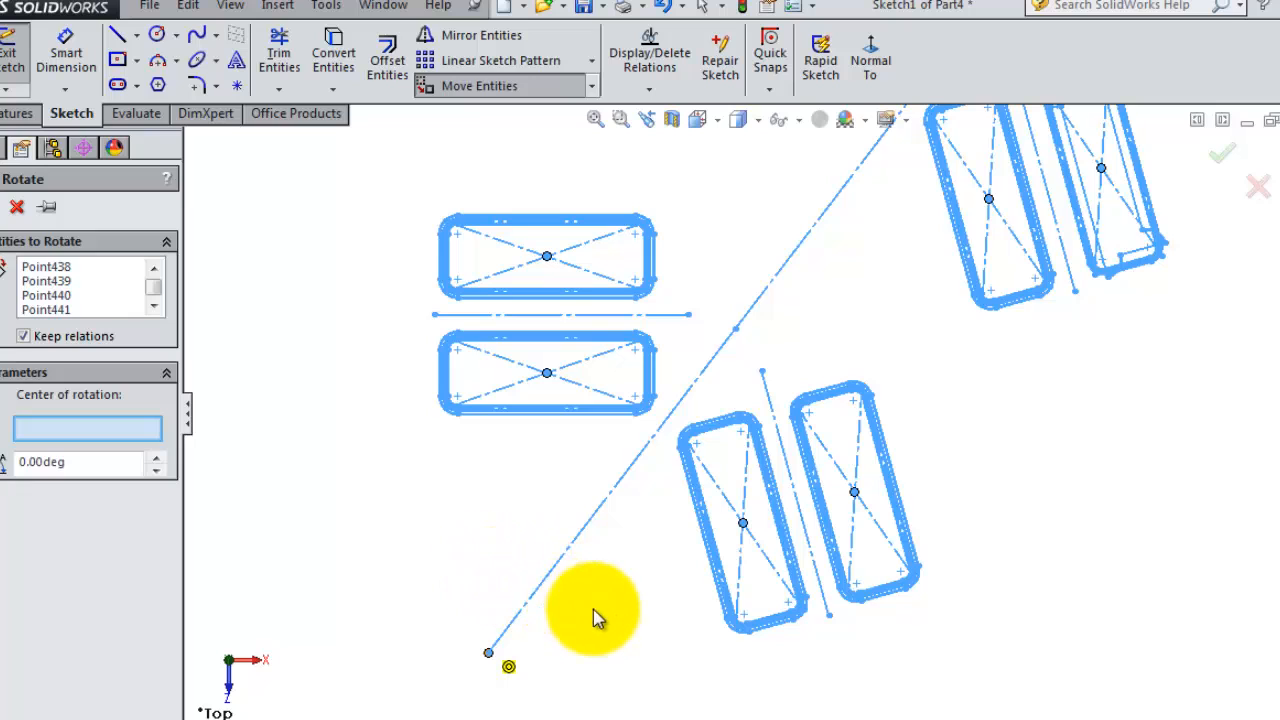
Step: Set the diagonal centreline's lower endpoint as rotation centre and enter a 120° angle
{"action": "left_click", "coordinate": [508, 666]}
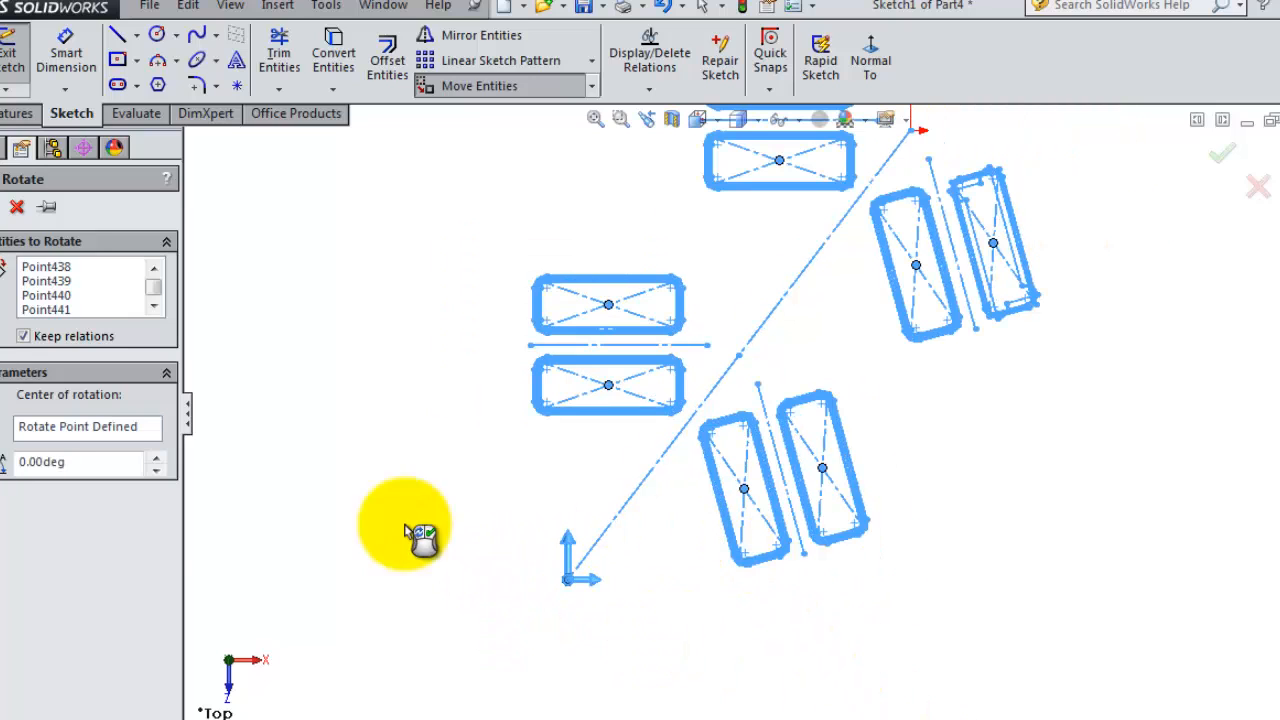
{"action": "triple_click", "coordinate": [76, 460]}
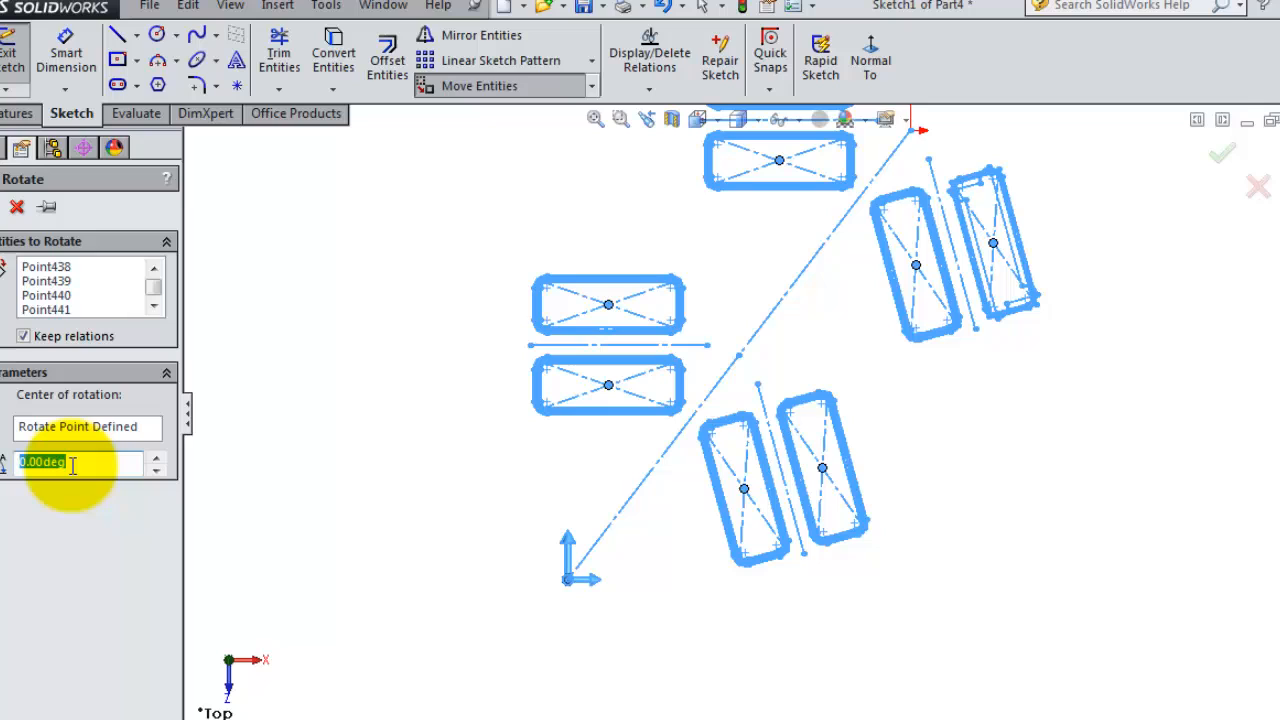
{"action": "mouse_move", "coordinate": [76, 462]}
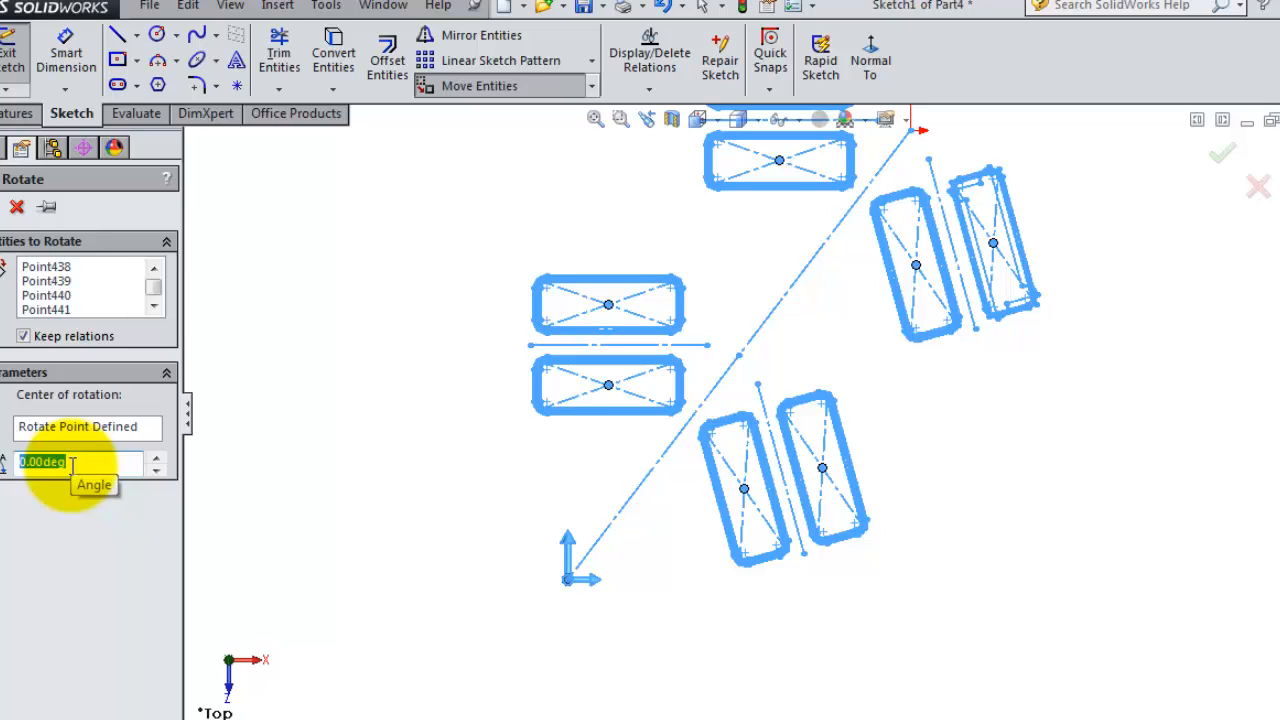
{"action": "type", "text": "120"}
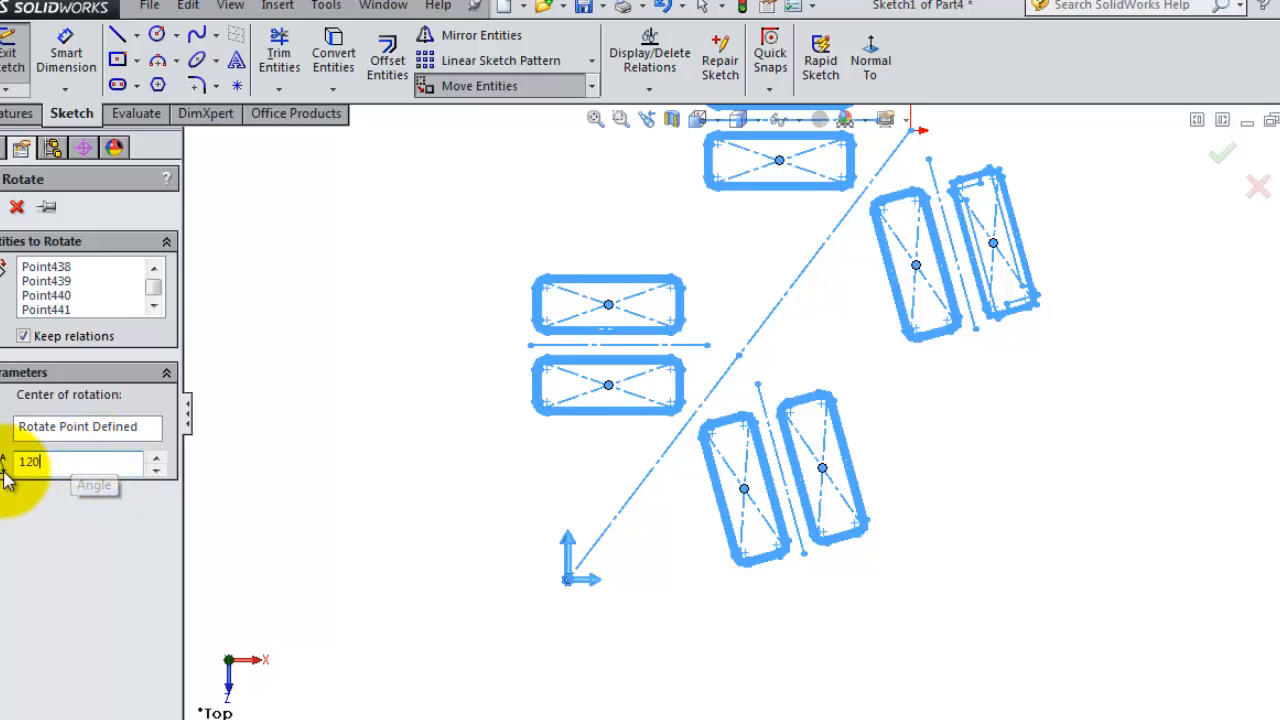